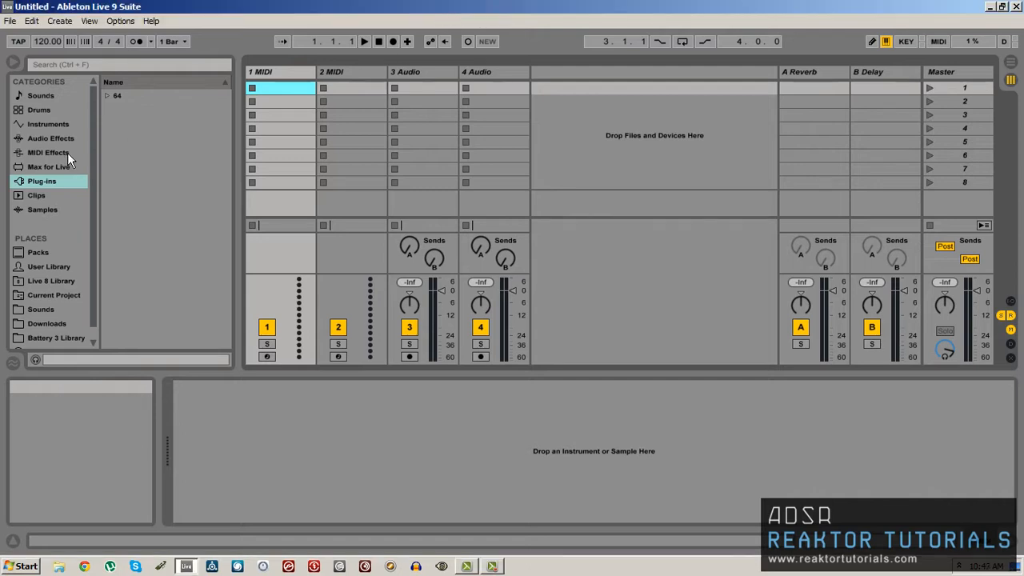
{"action": "mouse_move", "coordinate": [48, 152]}
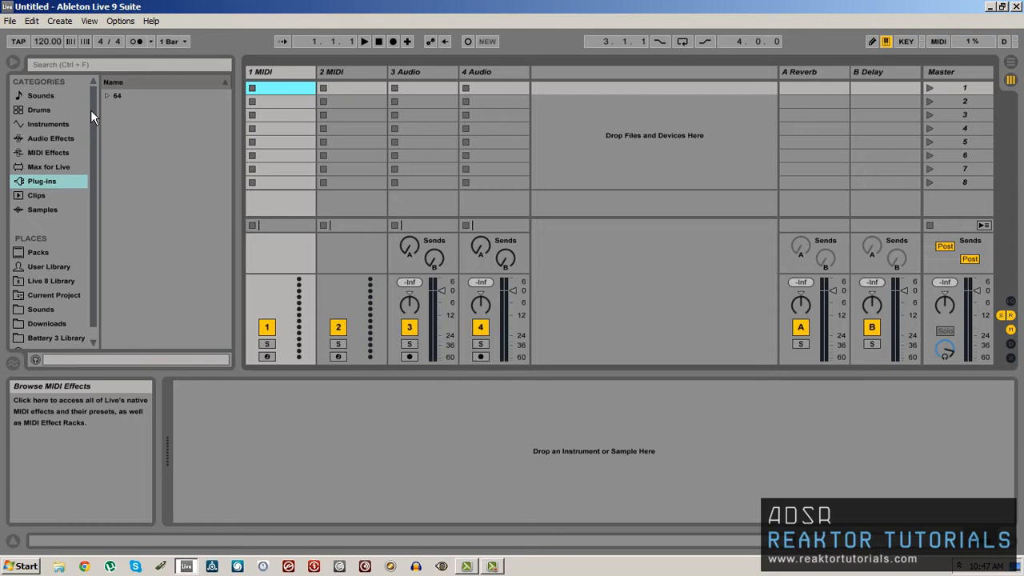
Show the installed plug-ins category in the browser, listing Absynth, Battery, Massive and Reaktor5.
{"action": "left_click", "coordinate": [107, 96]}
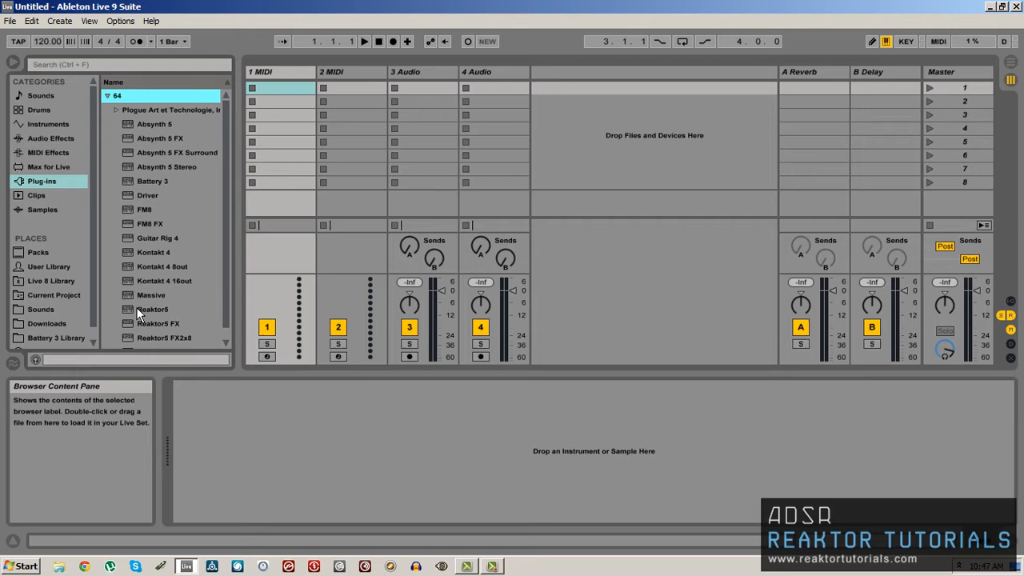
Load Reaktor5 on track 1 with Spiral.ens and the Languid Dwarf 5 snapshot, then return to Live.
{"action": "left_click", "coordinate": [152, 309]}
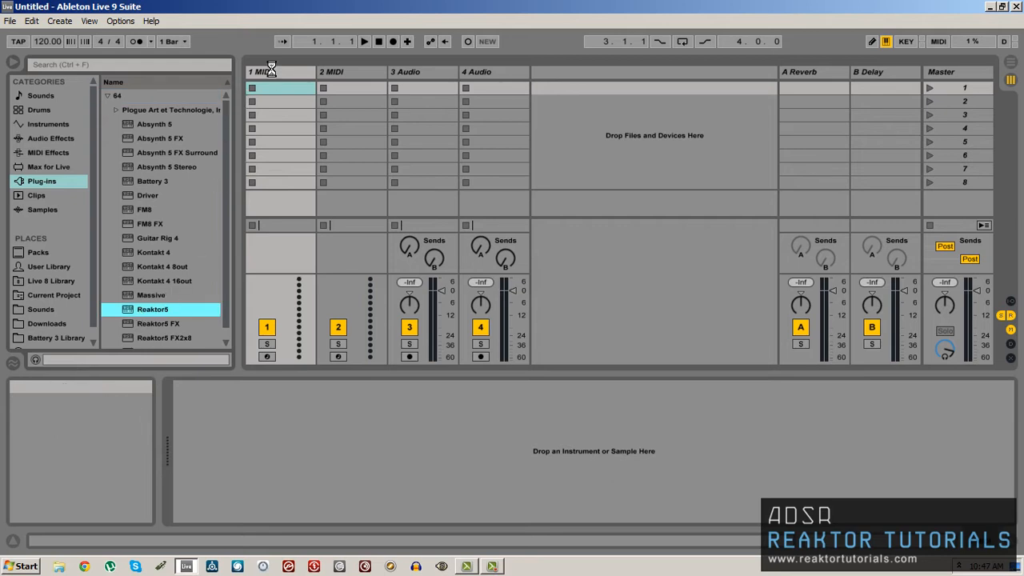
{"action": "double_click", "coordinate": [152, 308]}
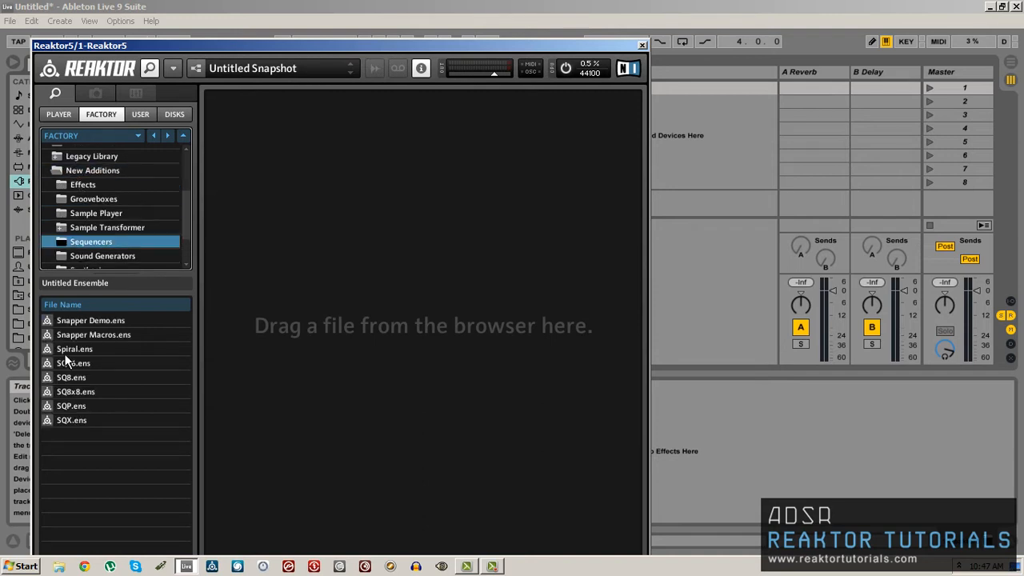
{"action": "left_click", "coordinate": [73, 348]}
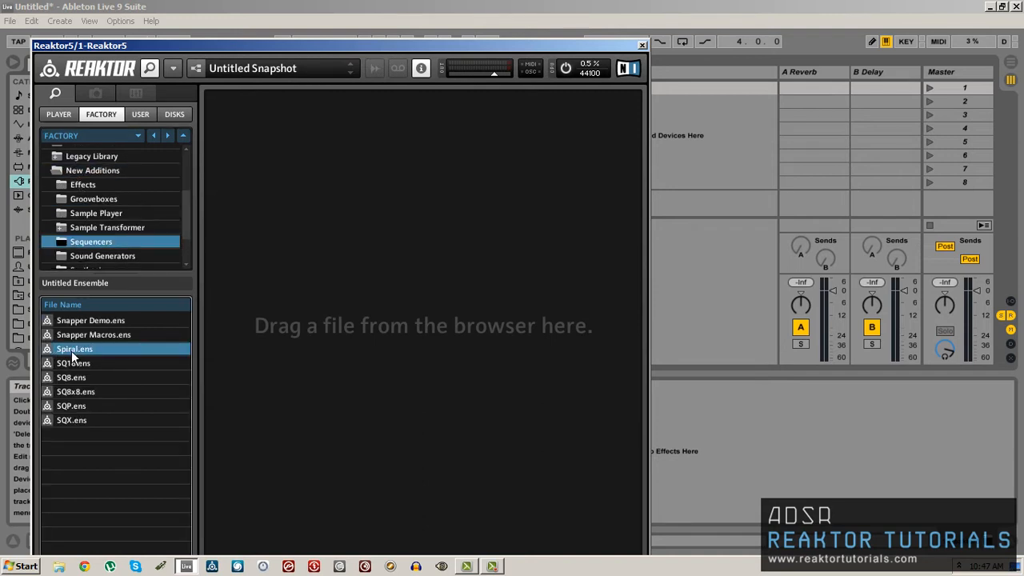
{"action": "double_click", "coordinate": [74, 349]}
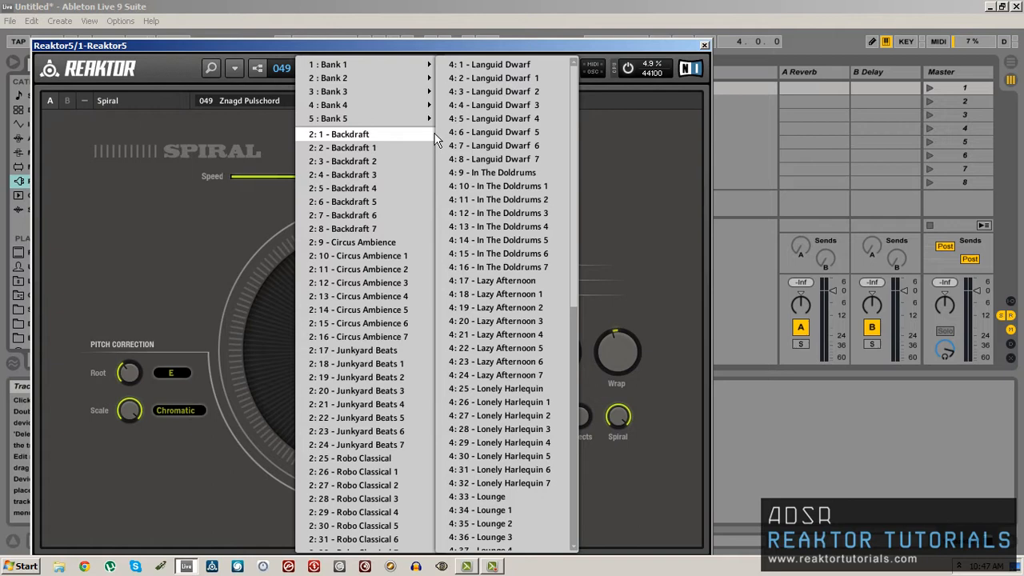
{"action": "left_click", "coordinate": [493, 118]}
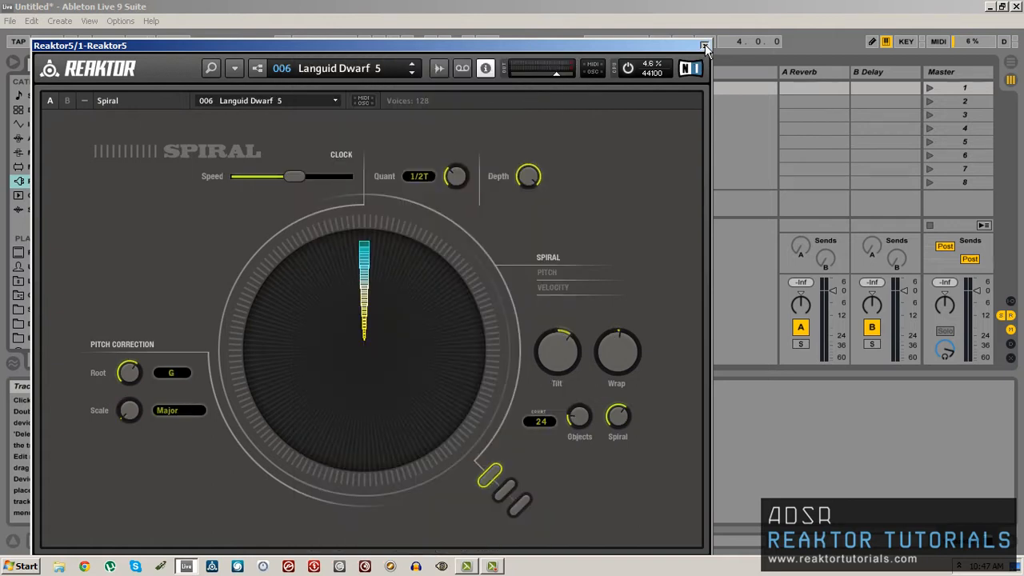
{"action": "left_click", "coordinate": [704, 45]}
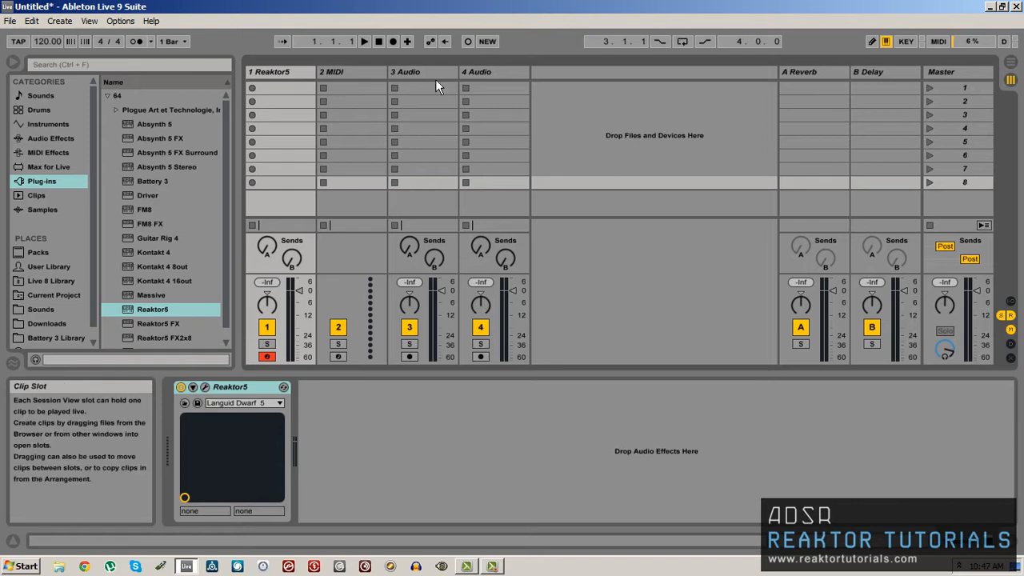
Add Massive on track 2 and load a preset sound from its browser.
{"action": "right_click", "coordinate": [406, 72]}
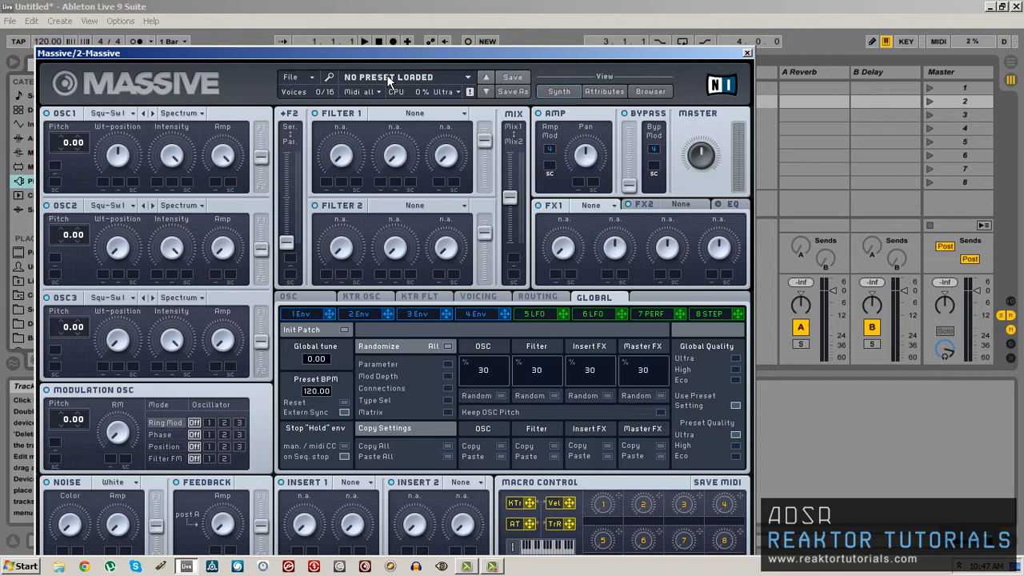
{"action": "left_click", "coordinate": [649, 91]}
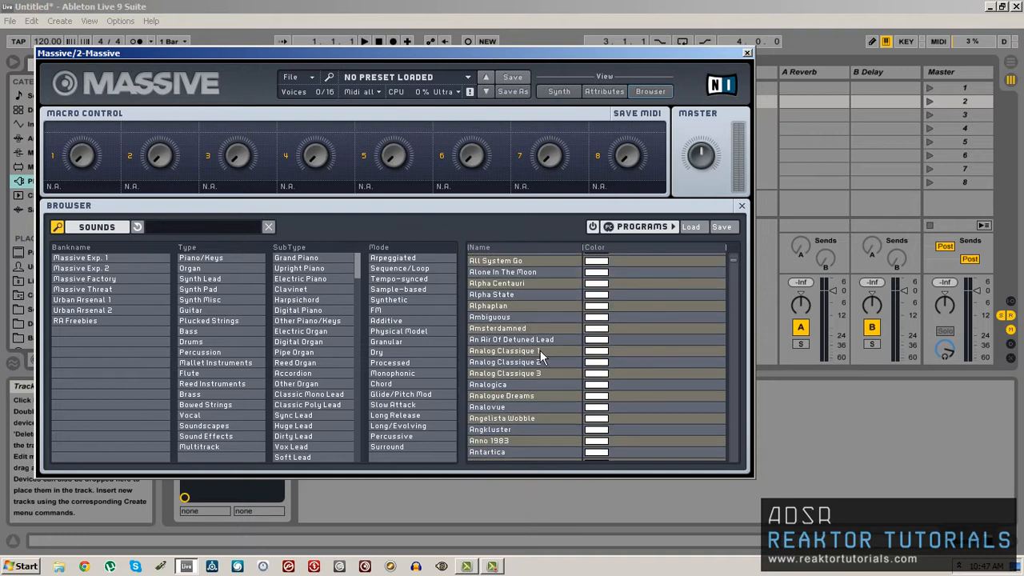
{"action": "scroll", "scroll_direction": "down", "scroll_amount": 3}
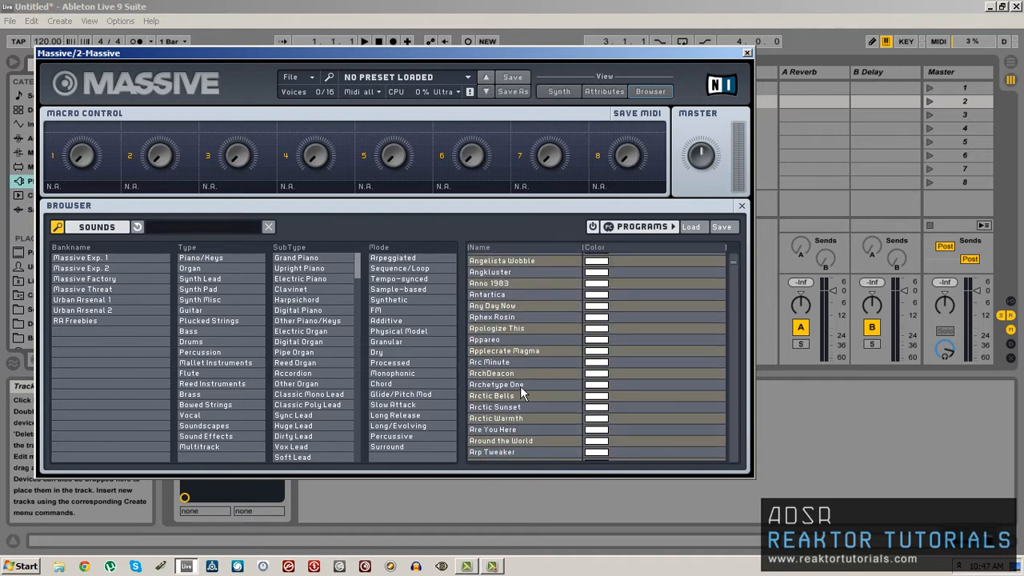
{"action": "double_click", "coordinate": [499, 441]}
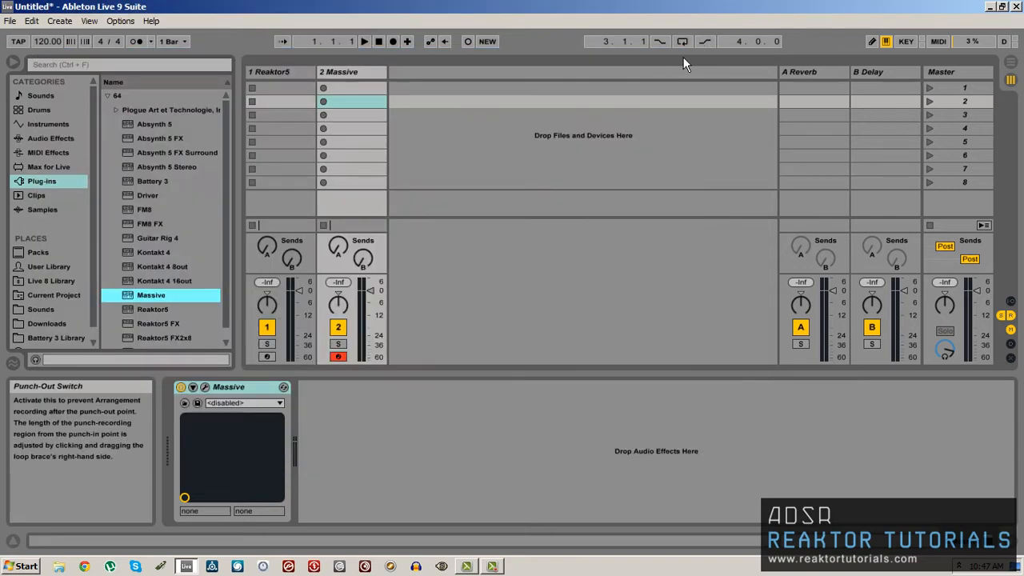
Rename the first track to Spiral.
{"action": "left_click", "coordinate": [269, 72]}
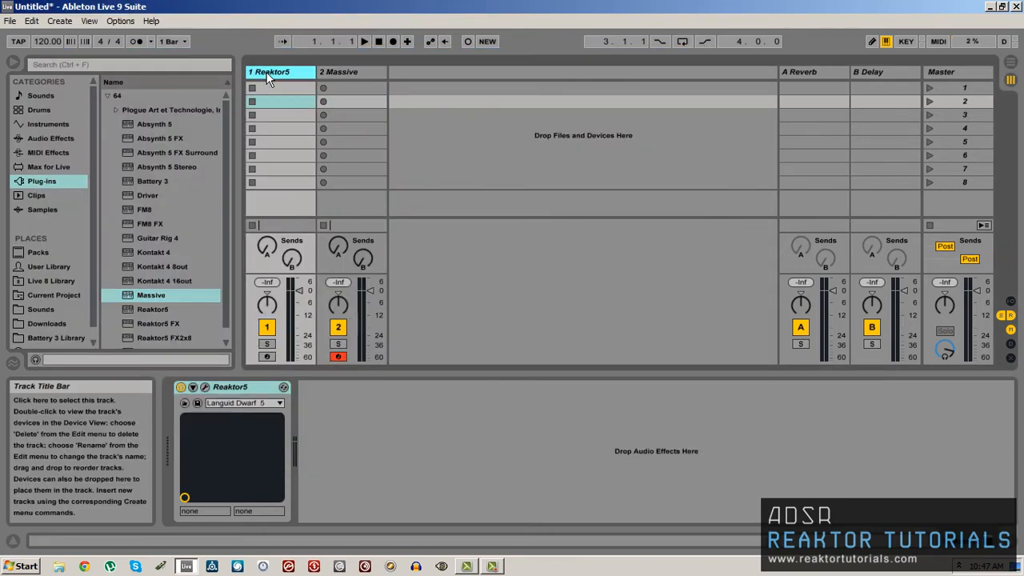
{"action": "double_click", "coordinate": [272, 72]}
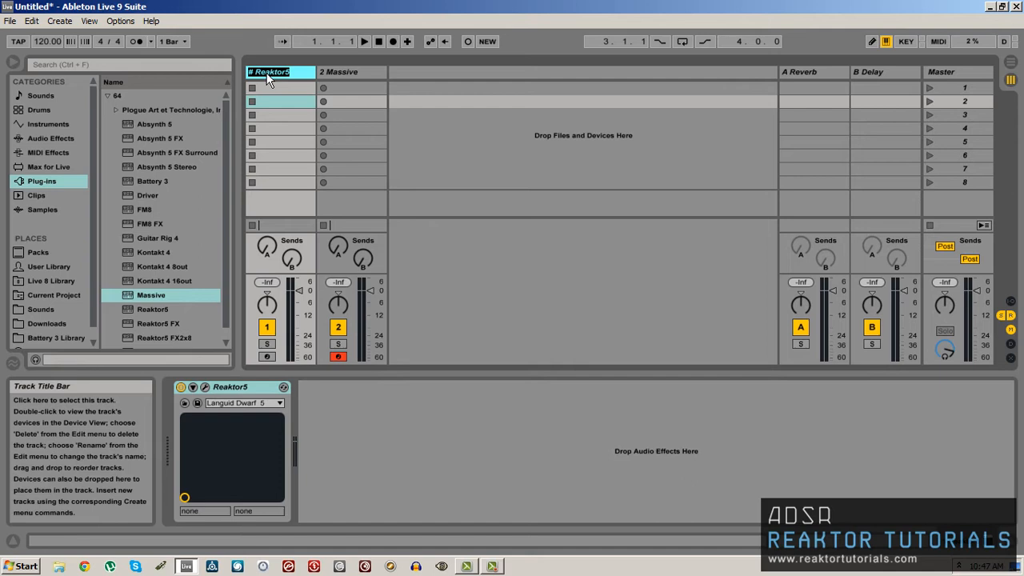
{"action": "type", "text": "Spiral"}
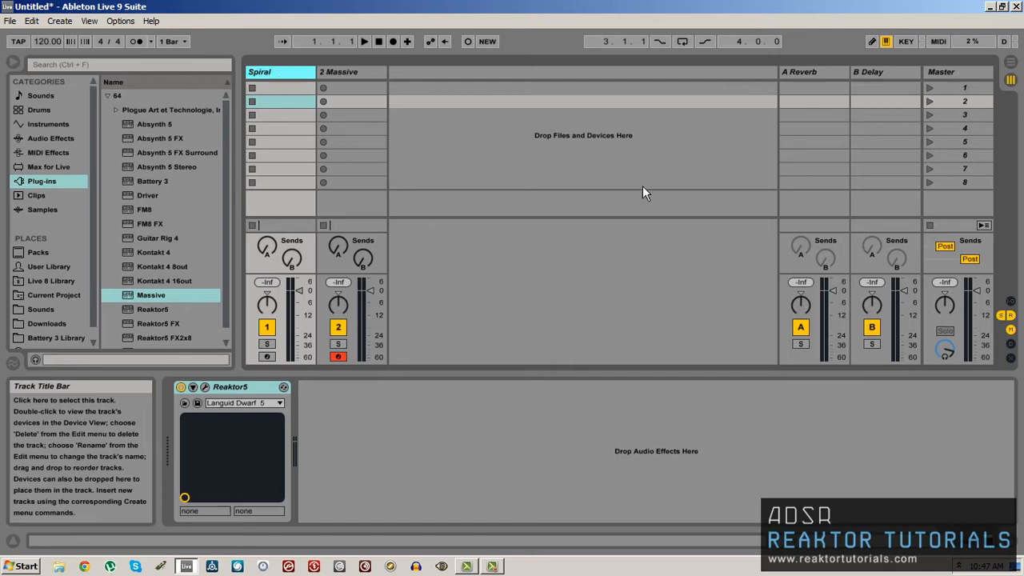
{"action": "left_click", "coordinate": [1011, 314]}
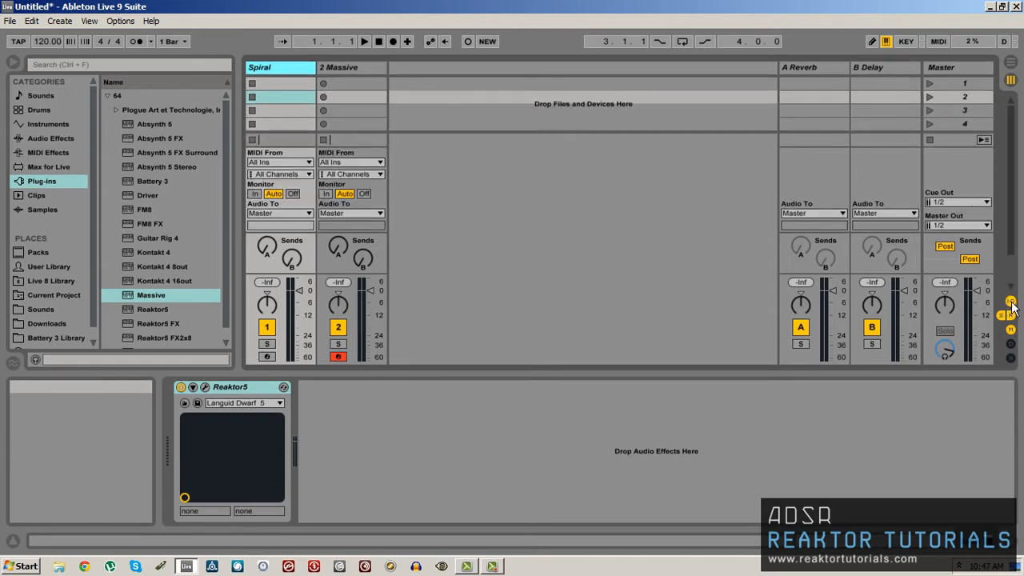
{"action": "mouse_move", "coordinate": [264, 157]}
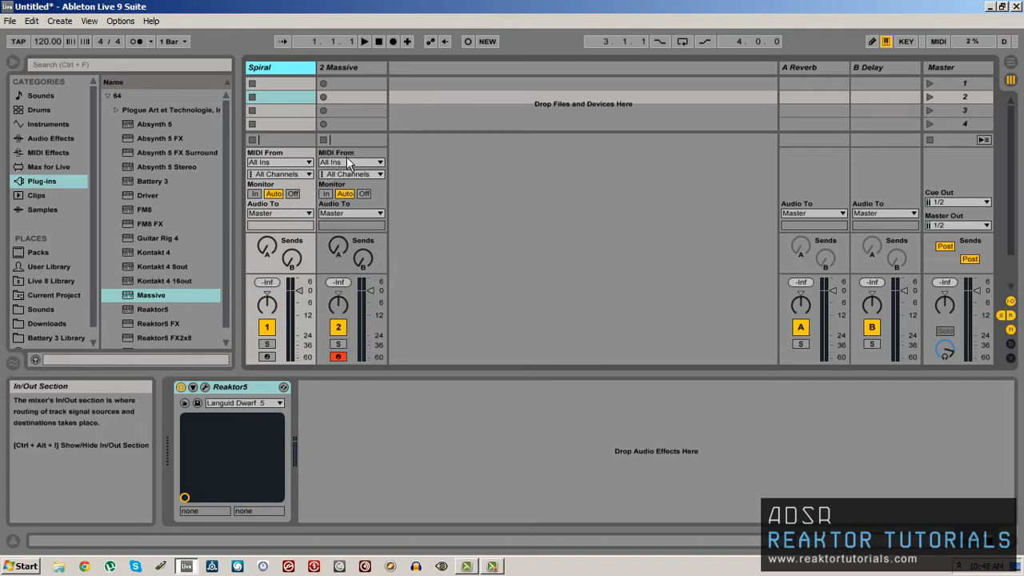
Set the Massive track's MIDI From to Spiral, channel Reaktor5, with Monitor set to In.
{"action": "left_click", "coordinate": [351, 162]}
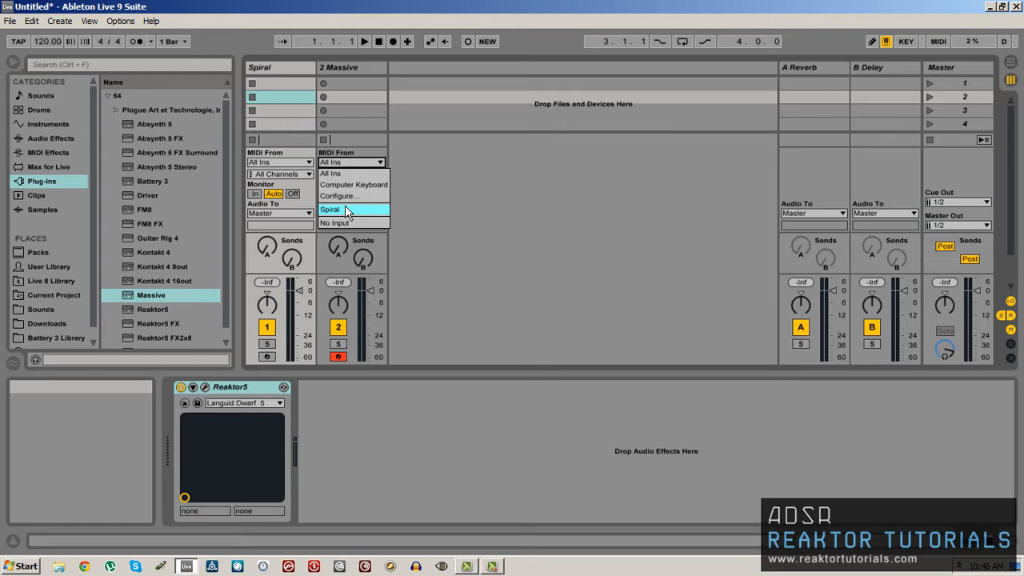
{"action": "left_click", "coordinate": [330, 208]}
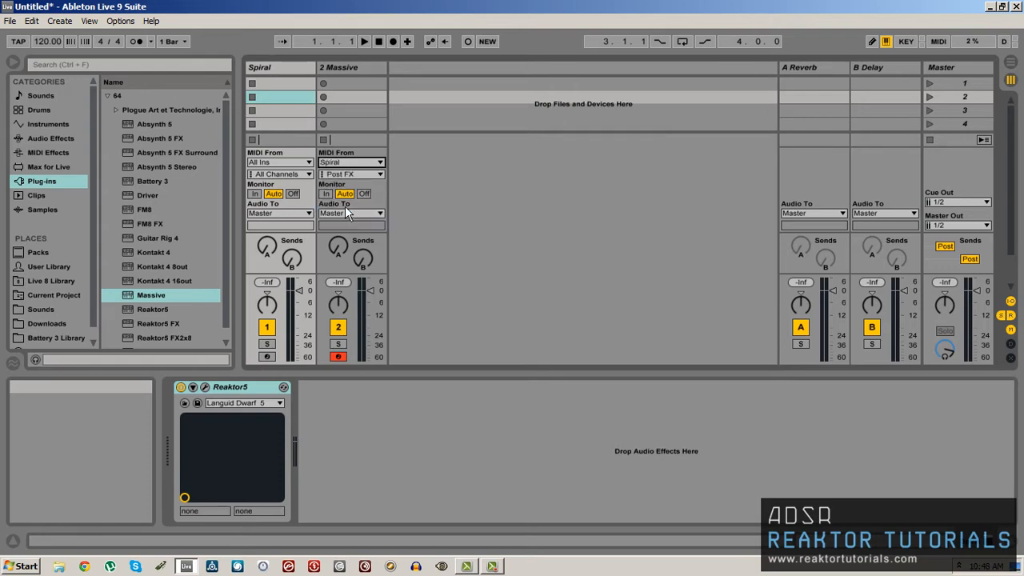
{"action": "mouse_move", "coordinate": [349, 195]}
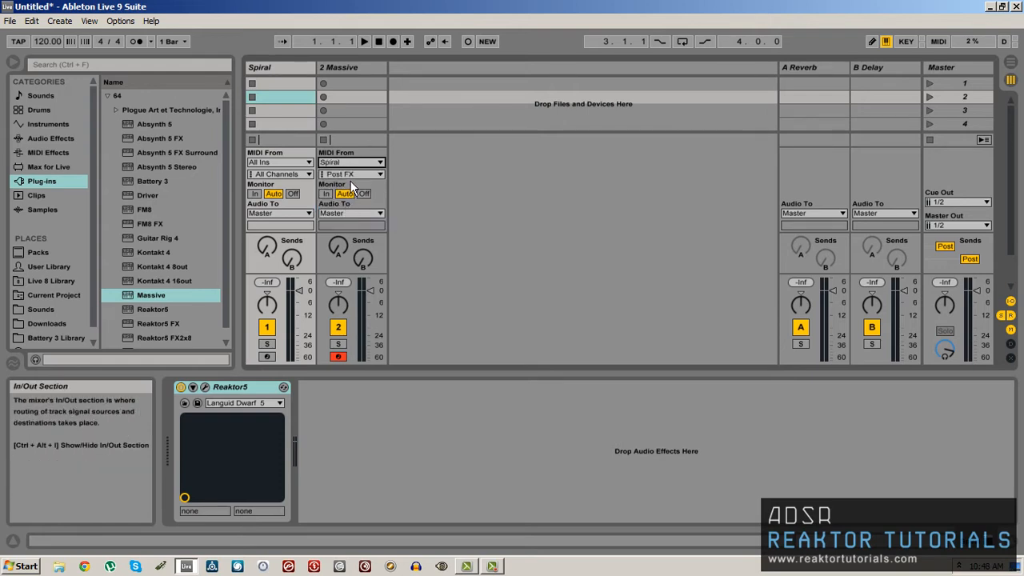
{"action": "left_click", "coordinate": [350, 173]}
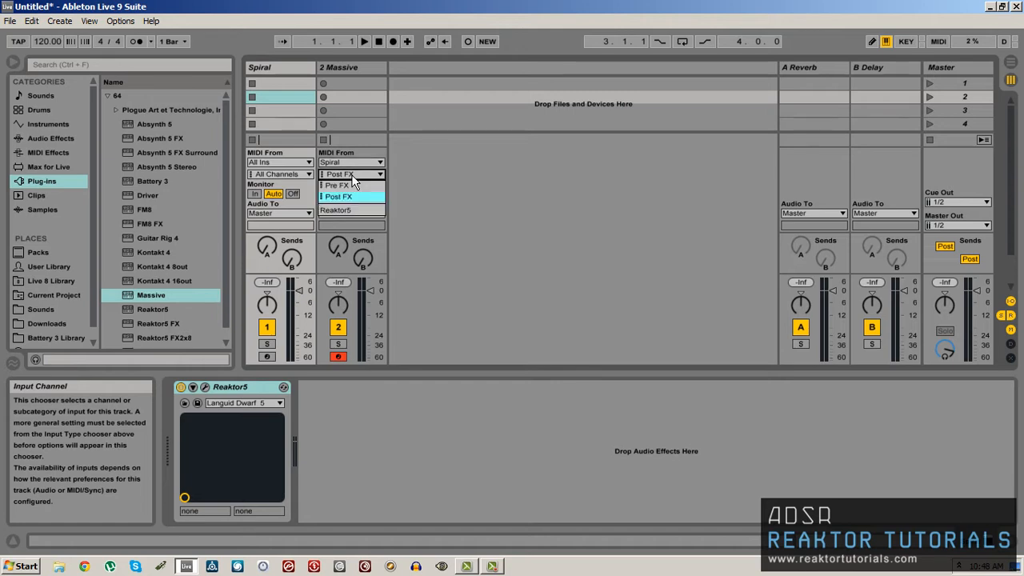
{"action": "left_click", "coordinate": [351, 209]}
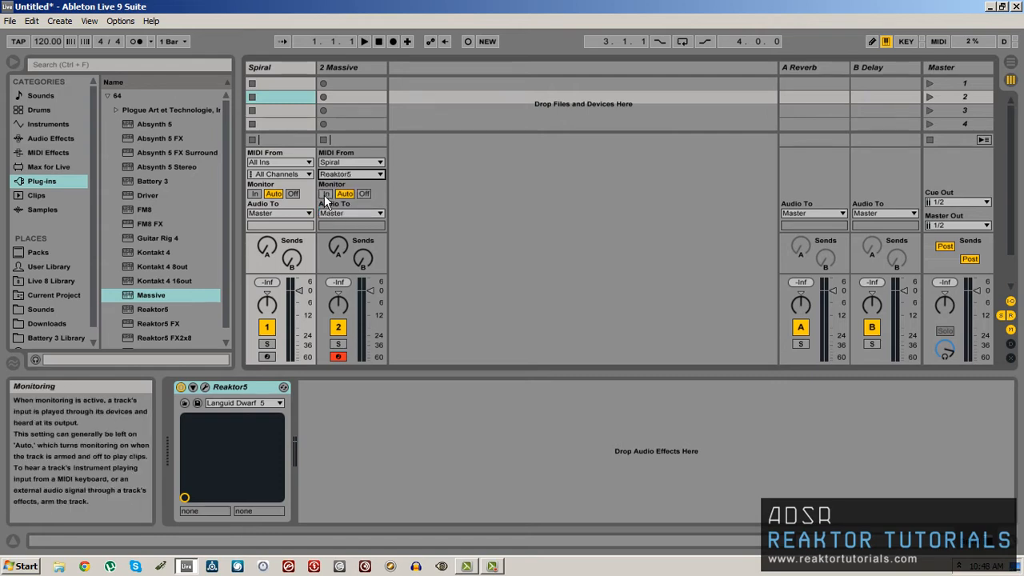
{"action": "left_click", "coordinate": [327, 194]}
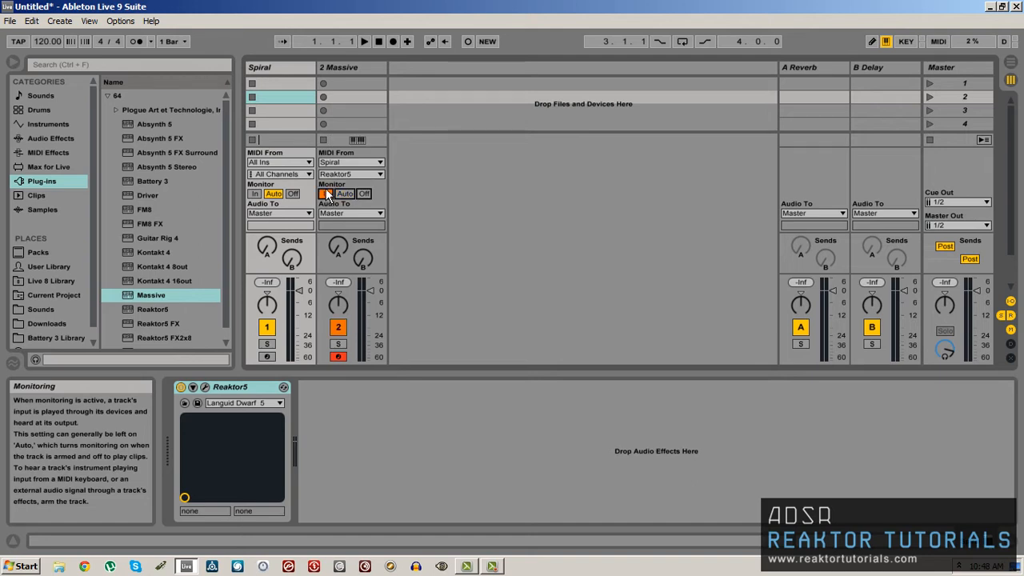
{"action": "left_click", "coordinate": [327, 193]}
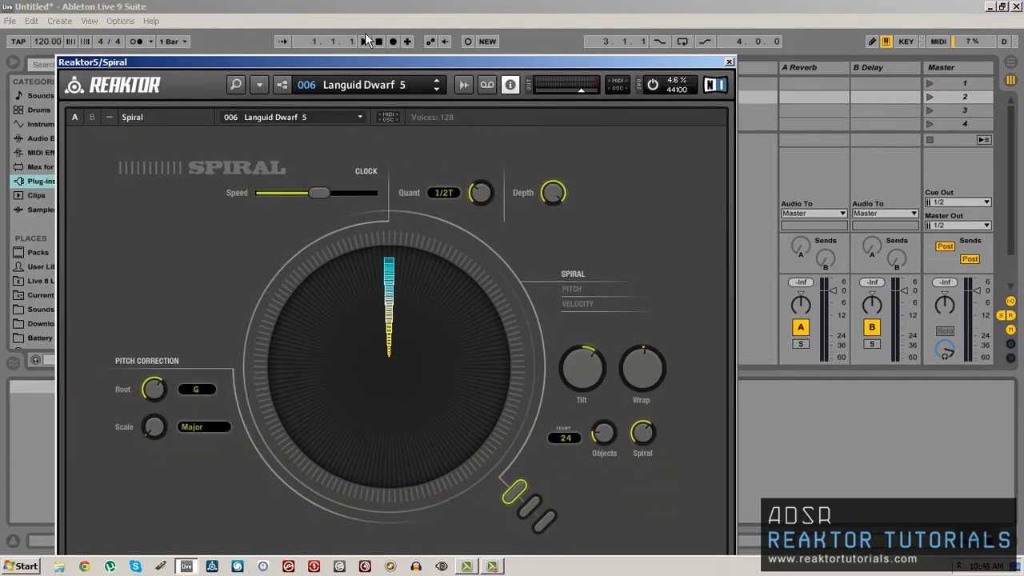
Play Live's transport to audition the Spiral sequence, stop it and close the Reaktor window.
{"action": "left_click", "coordinate": [365, 42]}
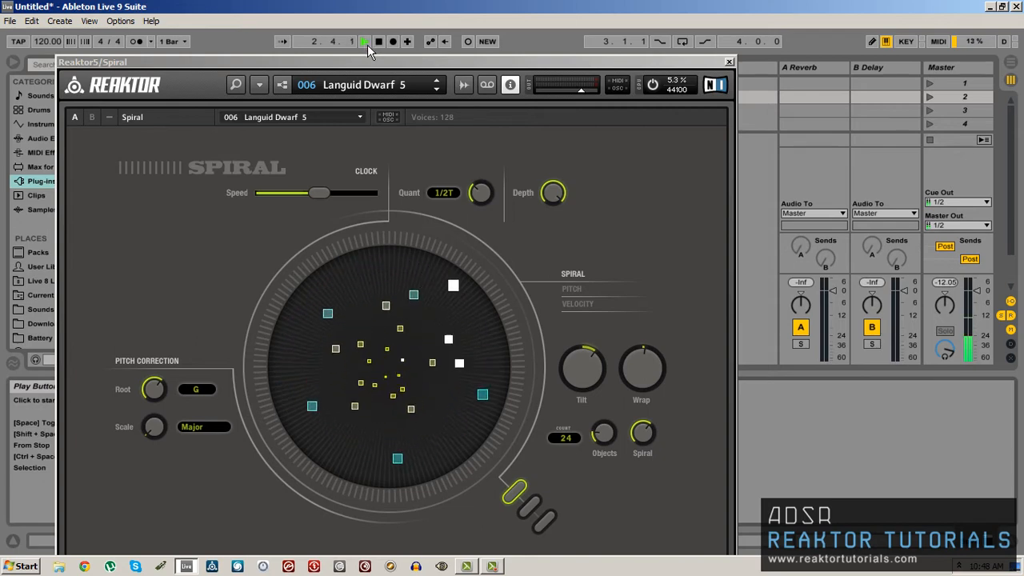
{"action": "left_click", "coordinate": [365, 42]}
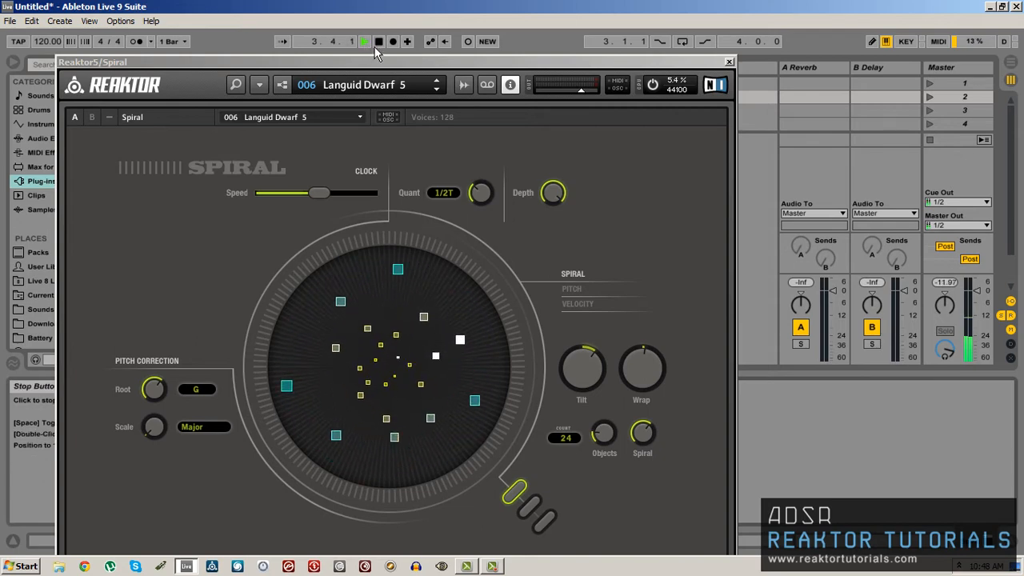
{"action": "left_click", "coordinate": [365, 41]}
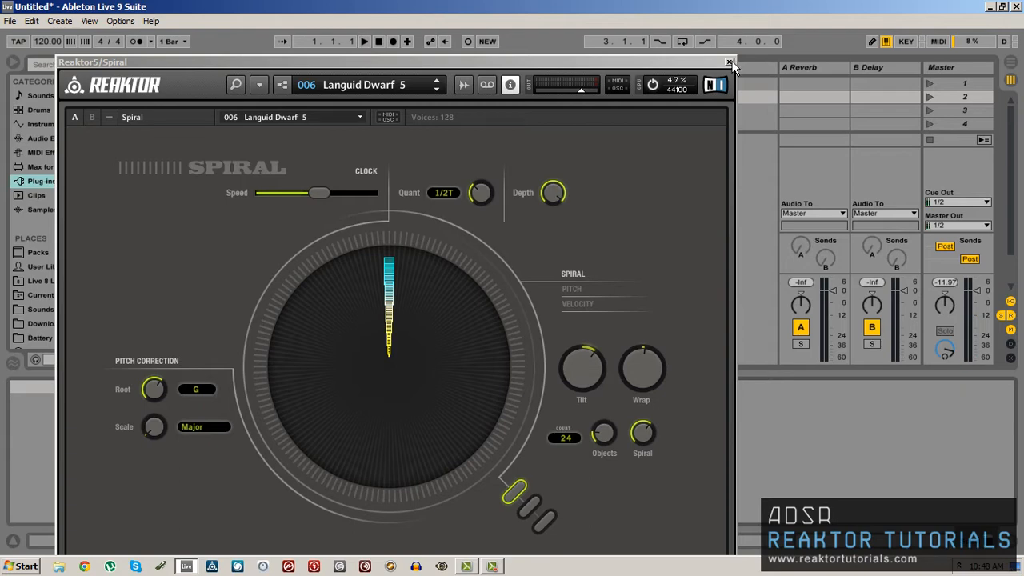
{"action": "left_click", "coordinate": [730, 63]}
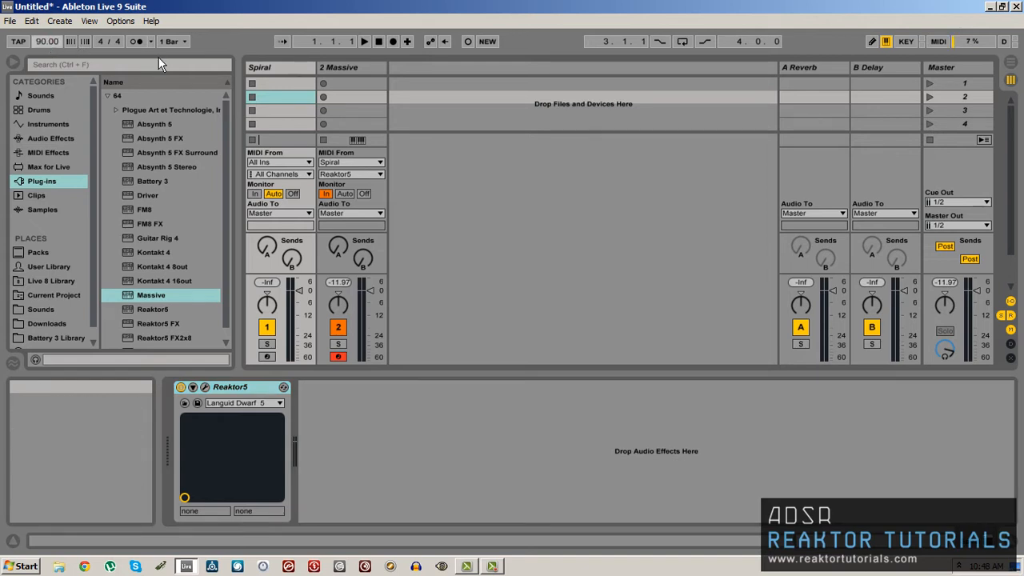
Duplicate the Spiral track so a second Spiral sits before the Massive track.
{"action": "left_click", "coordinate": [352, 67]}
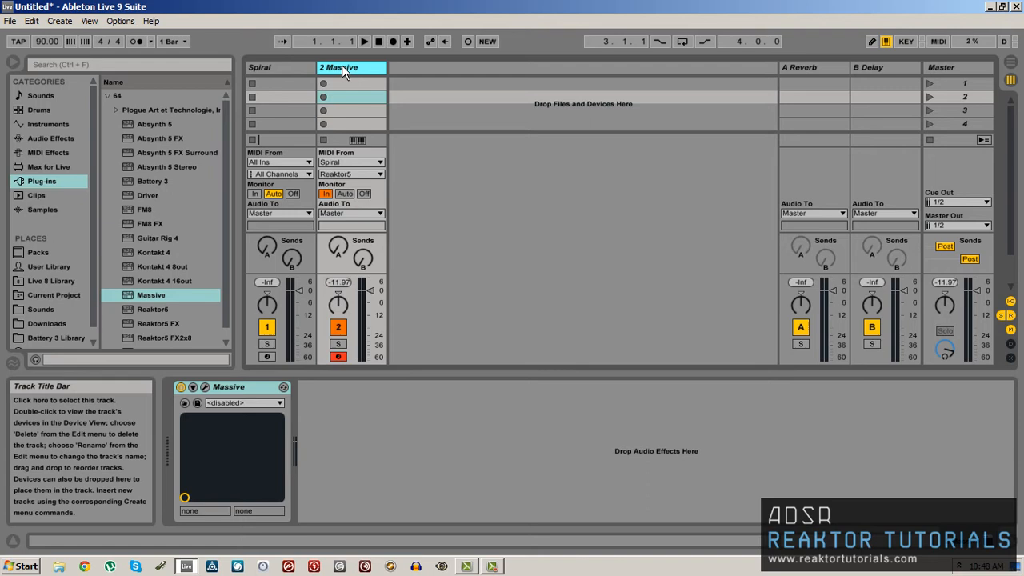
{"action": "left_click", "coordinate": [271, 67]}
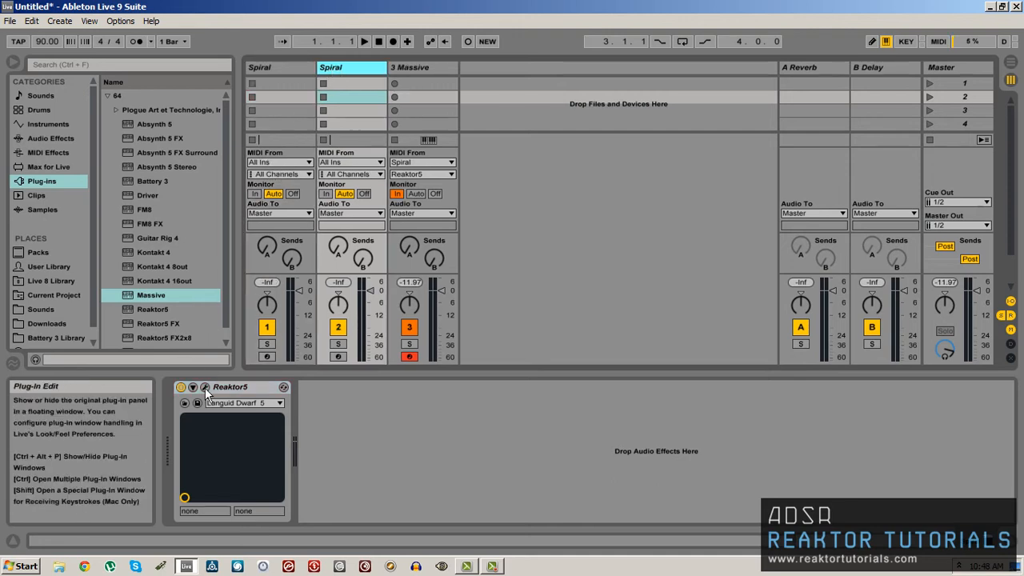
Set the second Spiral to snapshot 12 - Feel the Spiral 3 and close its window.
{"action": "left_click", "coordinate": [205, 387]}
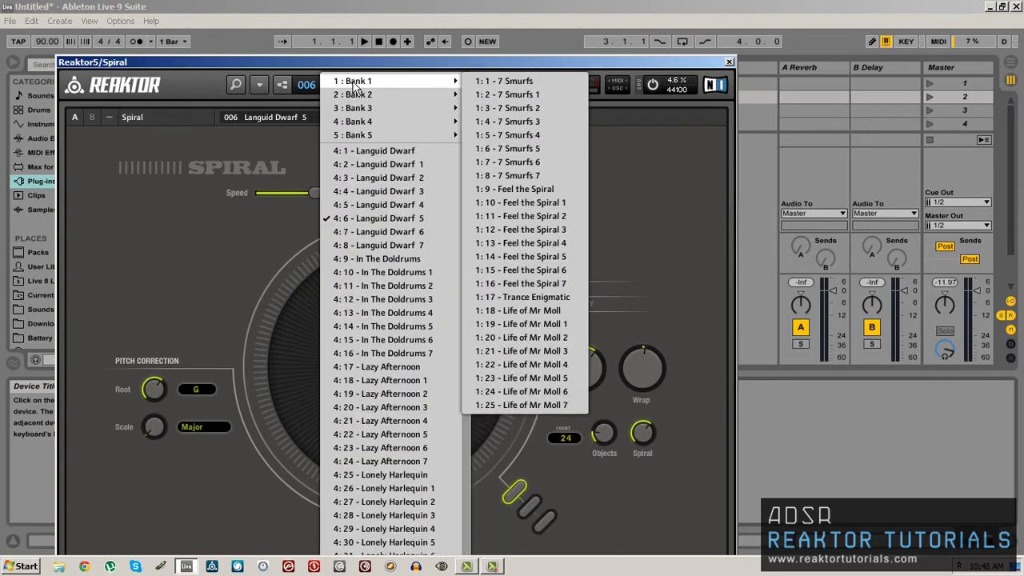
{"action": "left_click", "coordinate": [519, 230]}
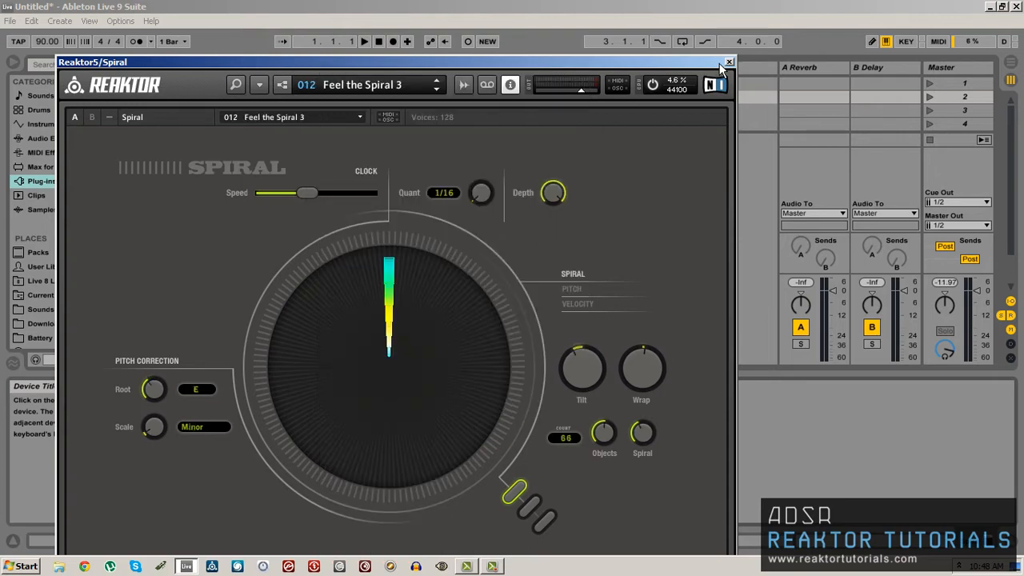
{"action": "left_click", "coordinate": [730, 61]}
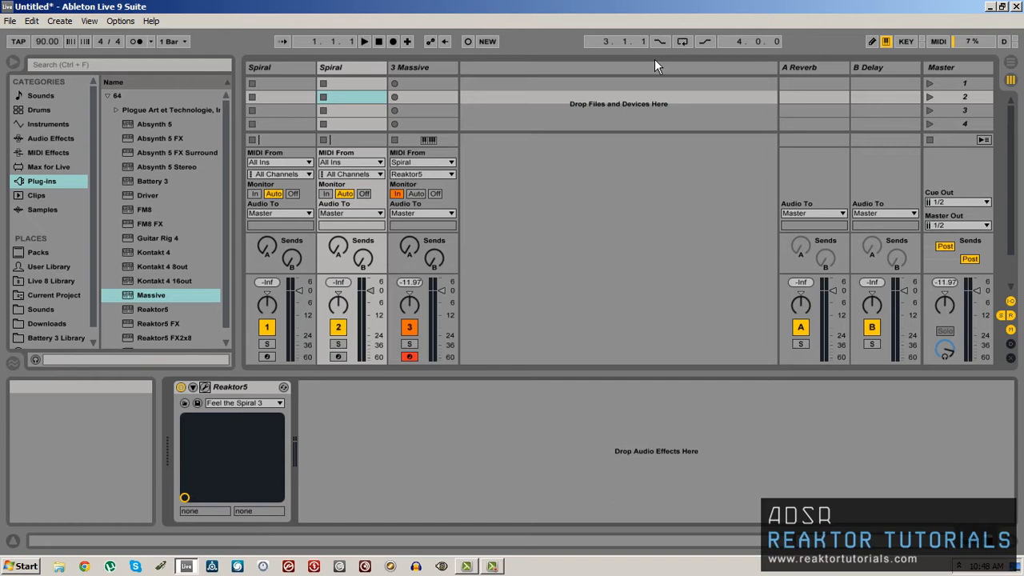
{"action": "mouse_move", "coordinate": [192, 176]}
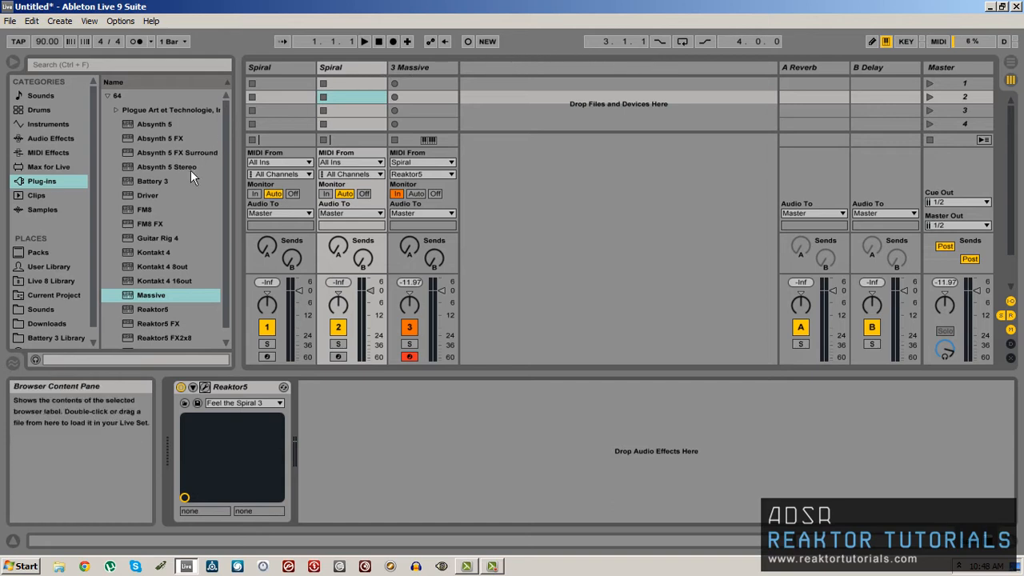
{"action": "mouse_move", "coordinate": [413, 83]}
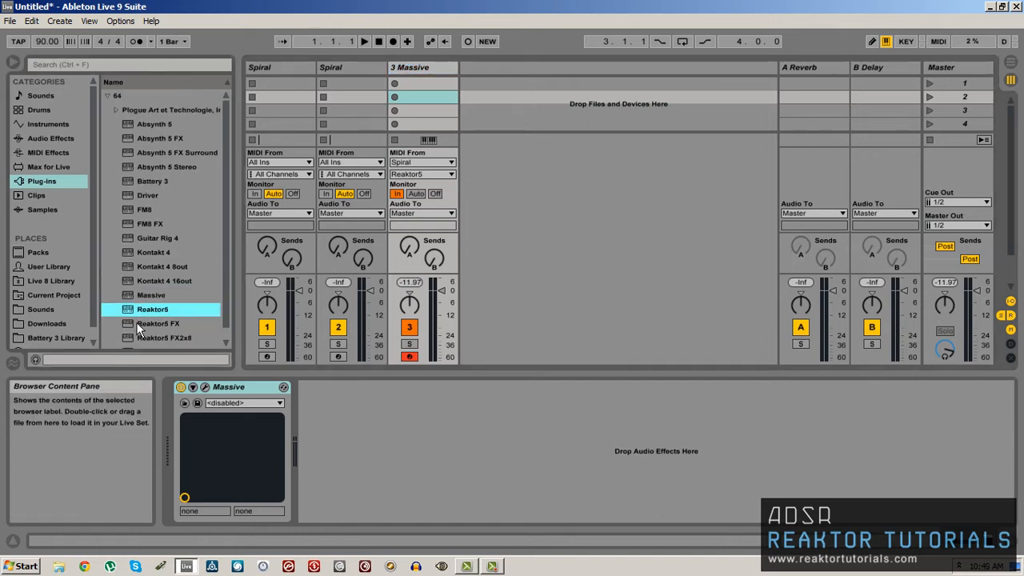
Load Reaktor5 FX after Massive with TheFinger.ens and snapshot 24 - Glitch Chopper.
{"action": "left_click", "coordinate": [157, 323]}
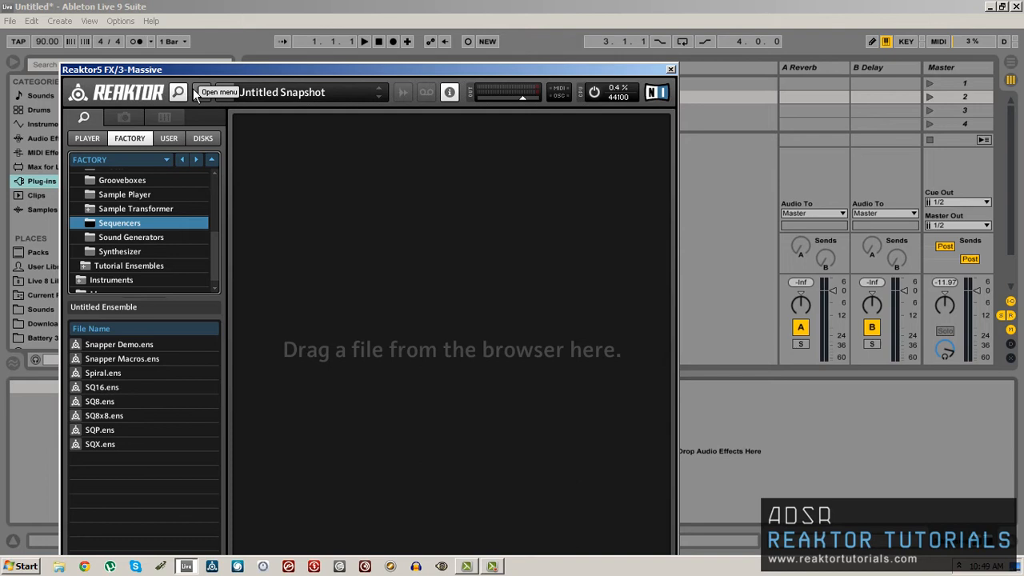
{"action": "left_click", "coordinate": [216, 91]}
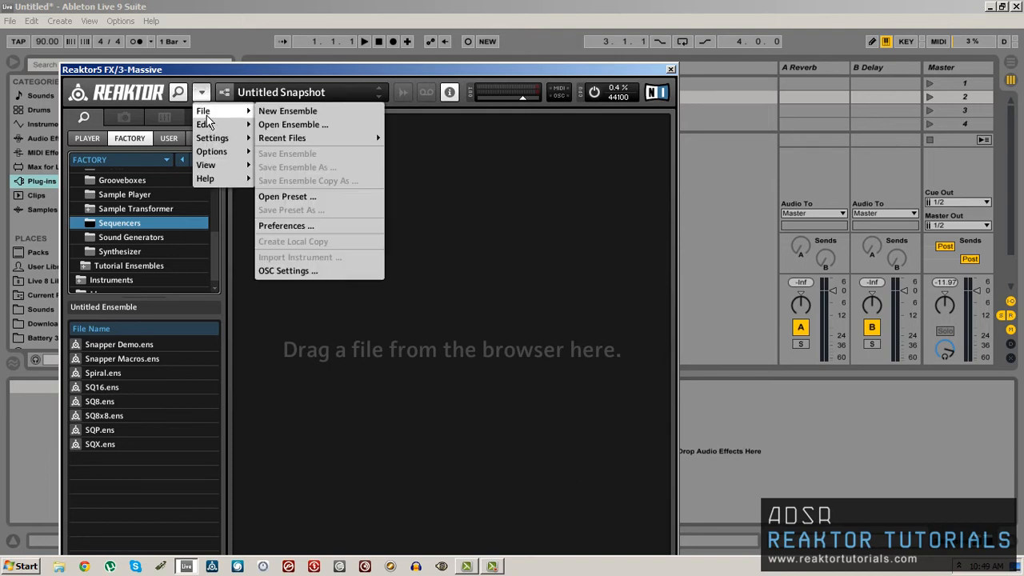
{"action": "mouse_move", "coordinate": [282, 138]}
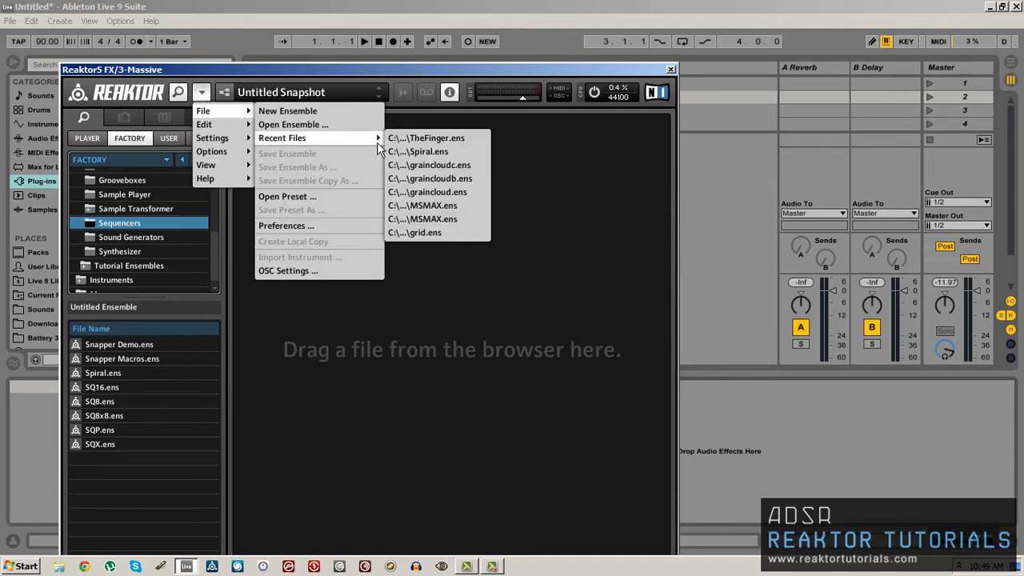
{"action": "mouse_move", "coordinate": [426, 138]}
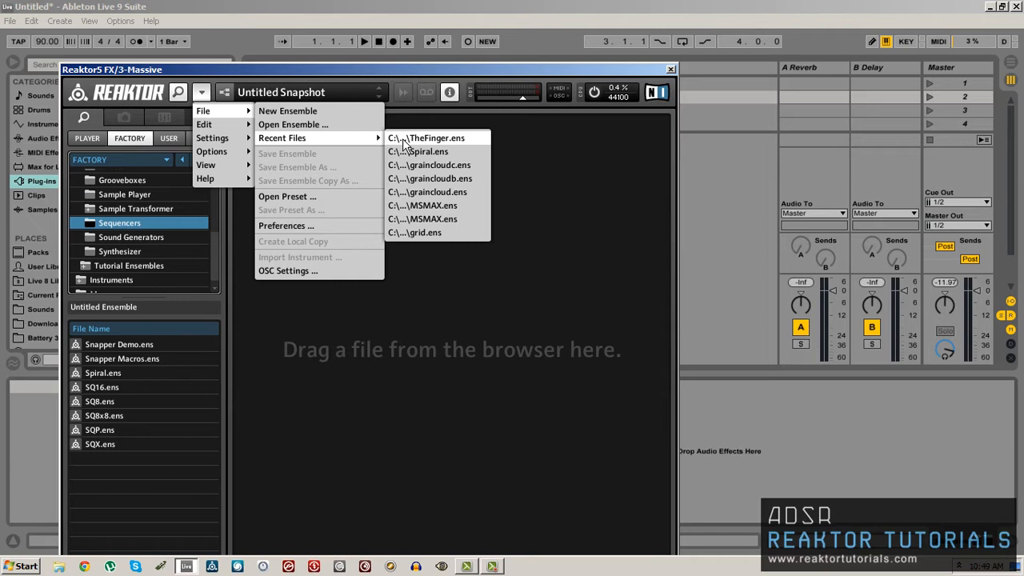
{"action": "mouse_move", "coordinate": [472, 319]}
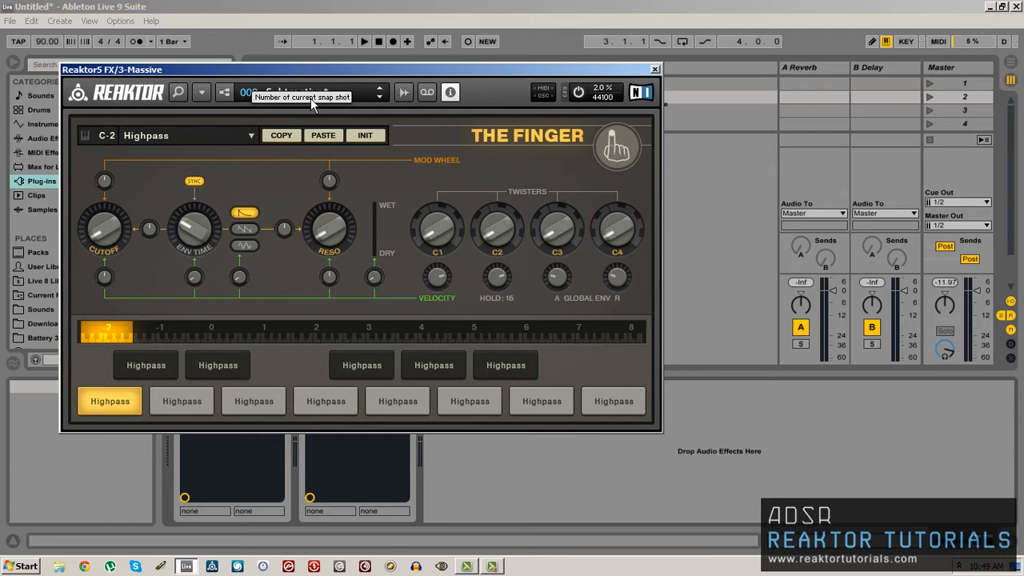
{"action": "left_click", "coordinate": [248, 91]}
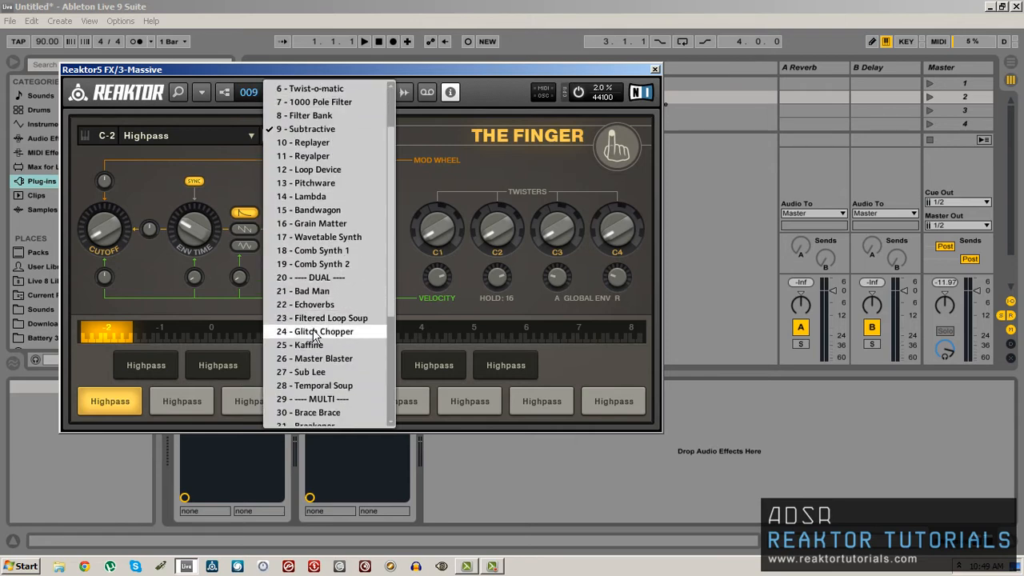
{"action": "left_click", "coordinate": [314, 330]}
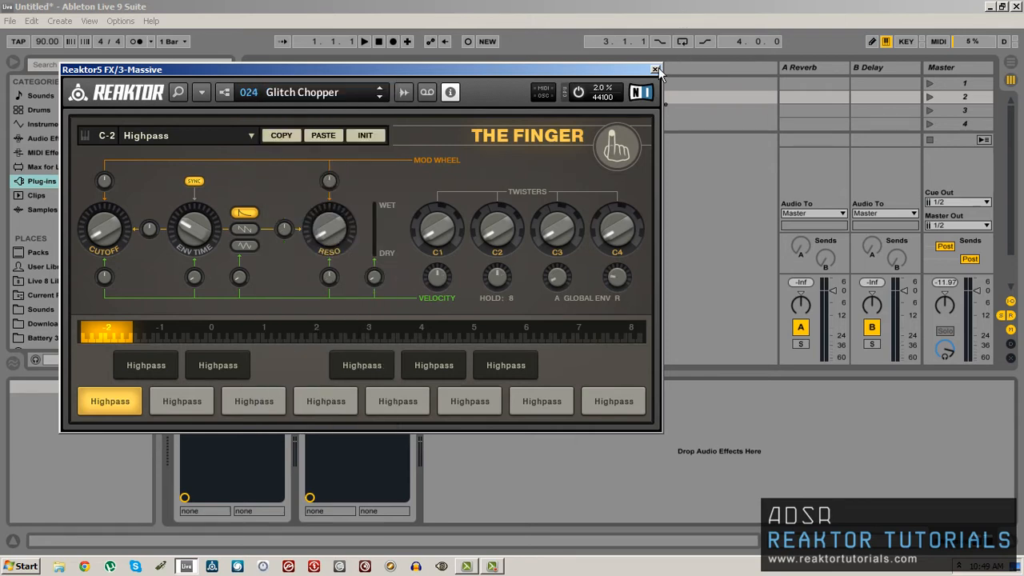
{"action": "left_click", "coordinate": [656, 71]}
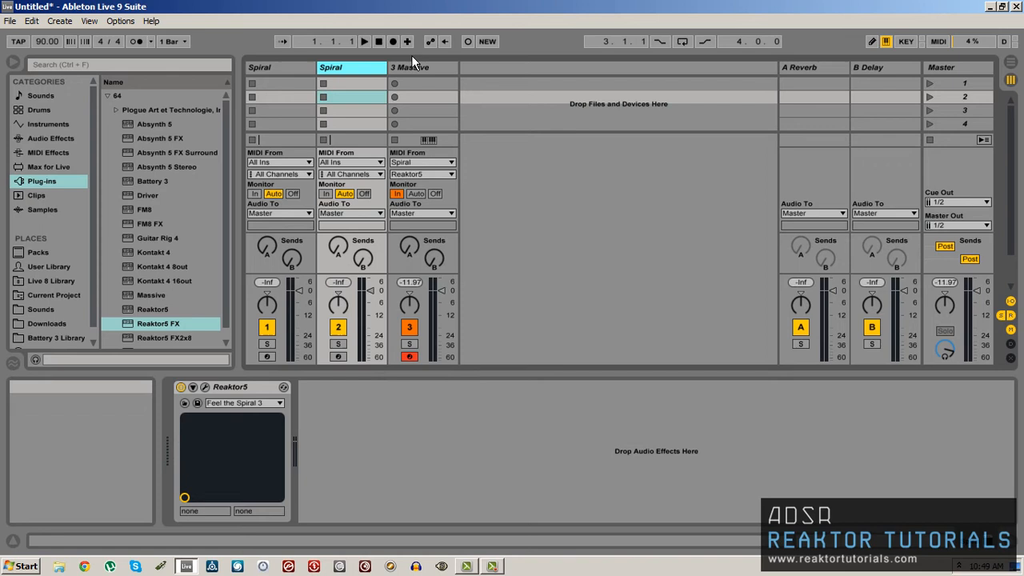
{"action": "mouse_move", "coordinate": [414, 67]}
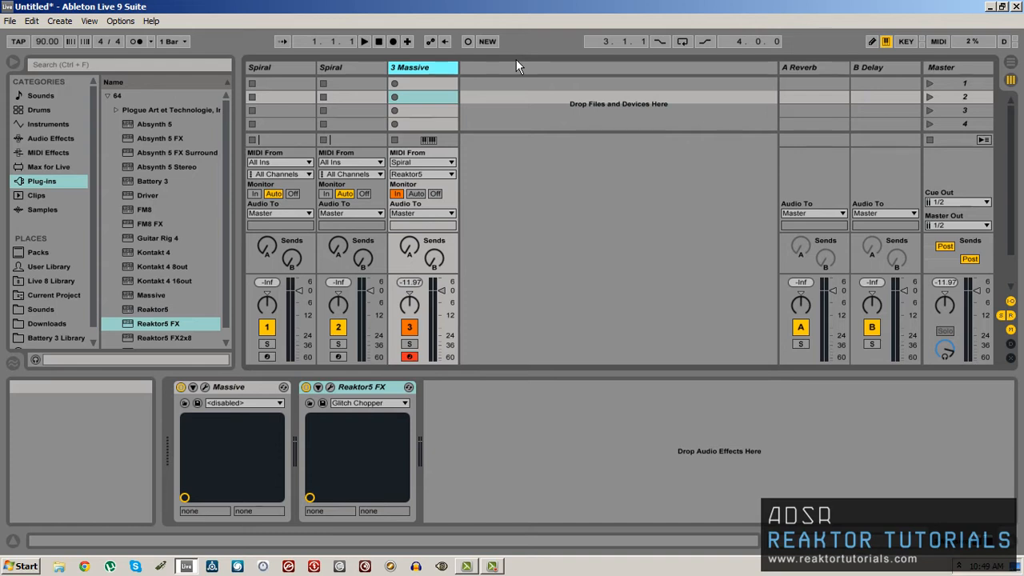
Insert a new MIDI track named Dummy after the Massive track.
{"action": "right_click", "coordinate": [515, 67]}
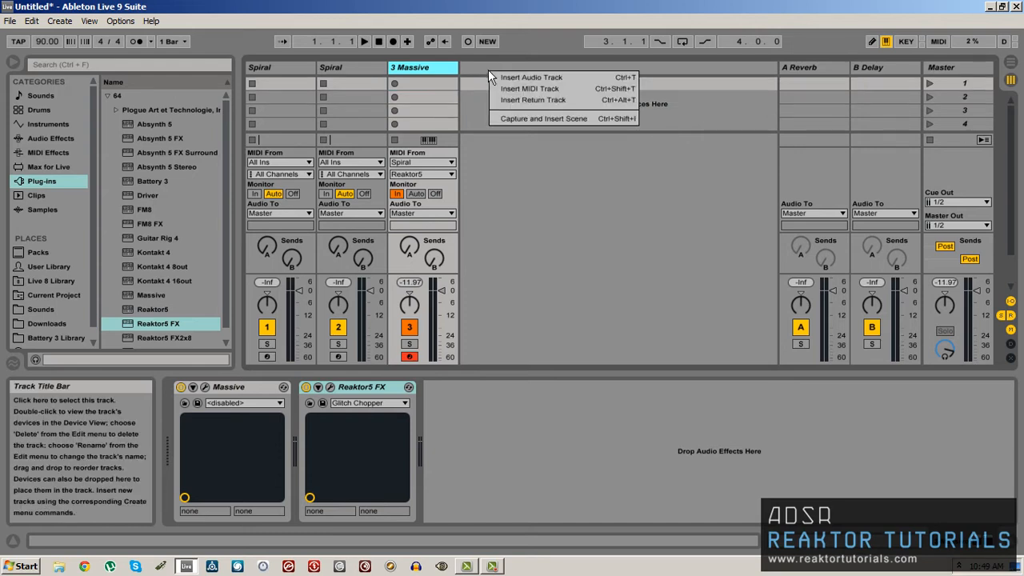
{"action": "left_click", "coordinate": [531, 88]}
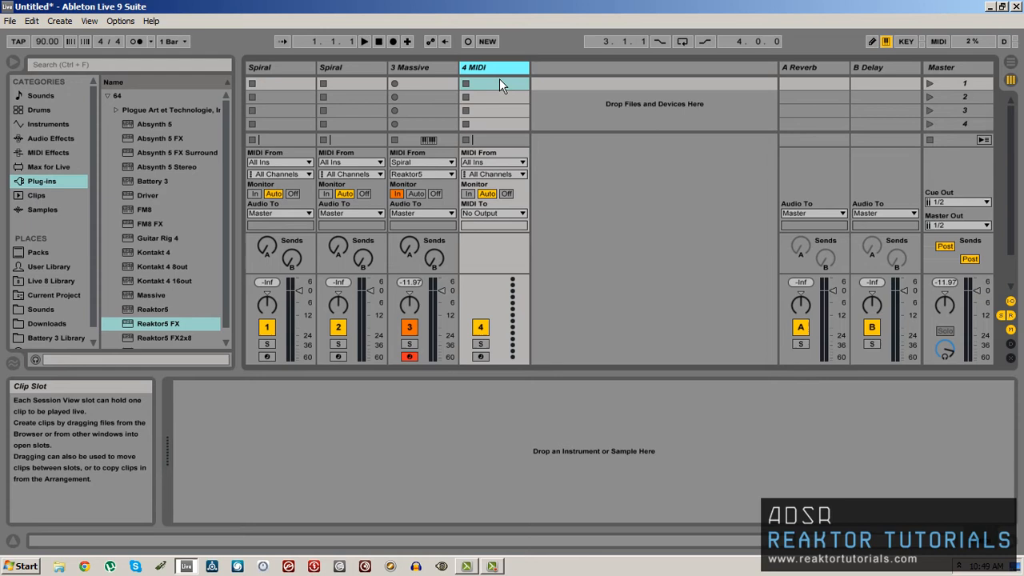
{"action": "type", "text": "Dummy"}
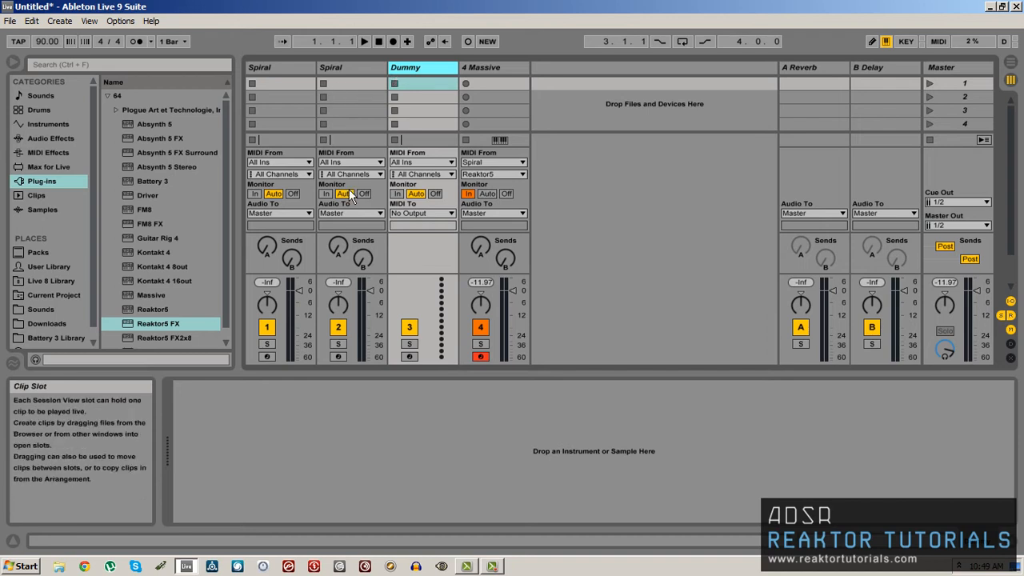
{"action": "left_click", "coordinate": [422, 162]}
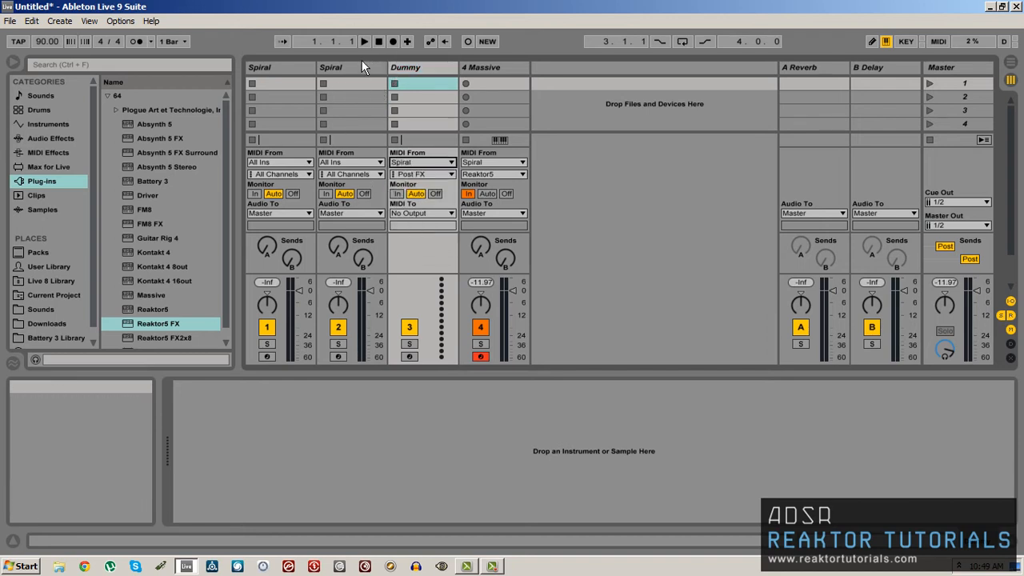
{"action": "left_click", "coordinate": [350, 67]}
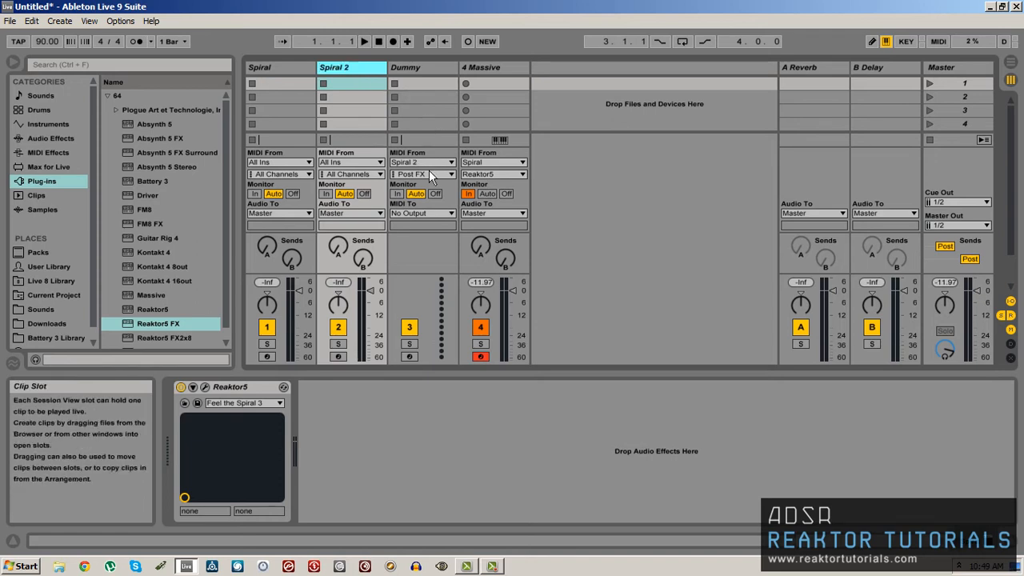
Route Dummy's MIDI From Spiral 2 / Reaktor5, Monitor In, MIDI To 4-Massive, 1-Reaktor5 FX.
{"action": "left_click", "coordinate": [451, 173]}
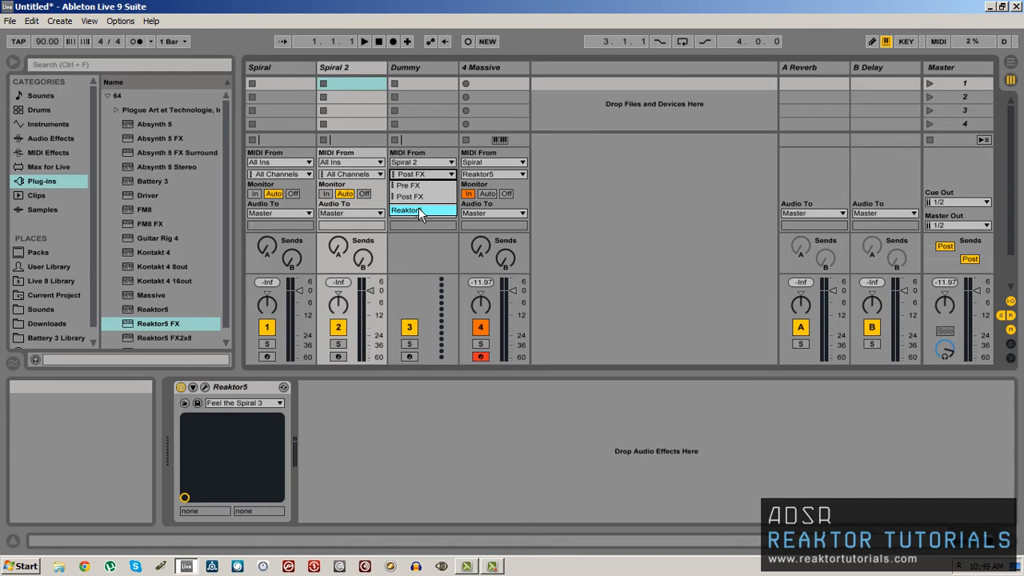
{"action": "left_click", "coordinate": [416, 194]}
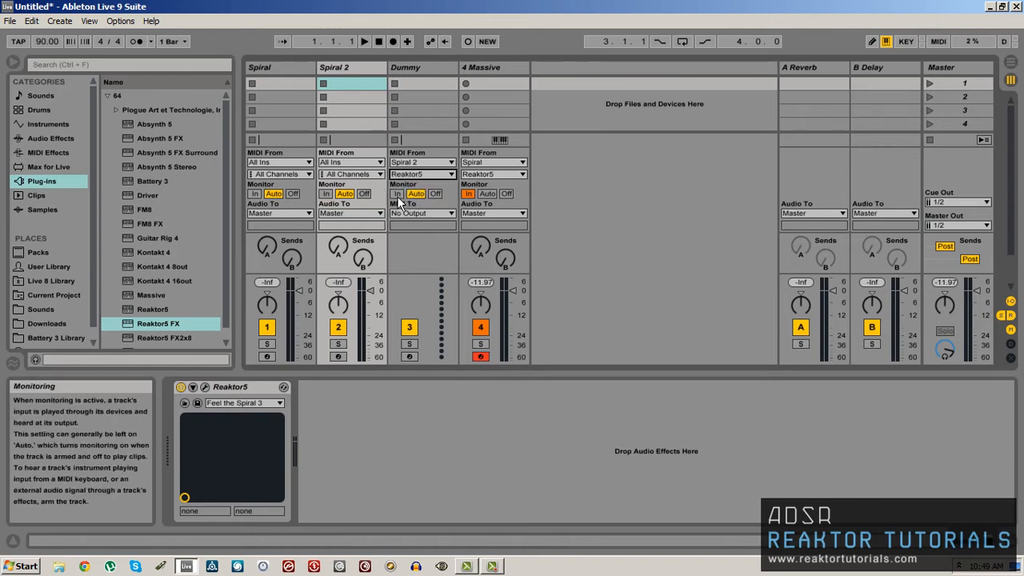
{"action": "left_click", "coordinate": [397, 193]}
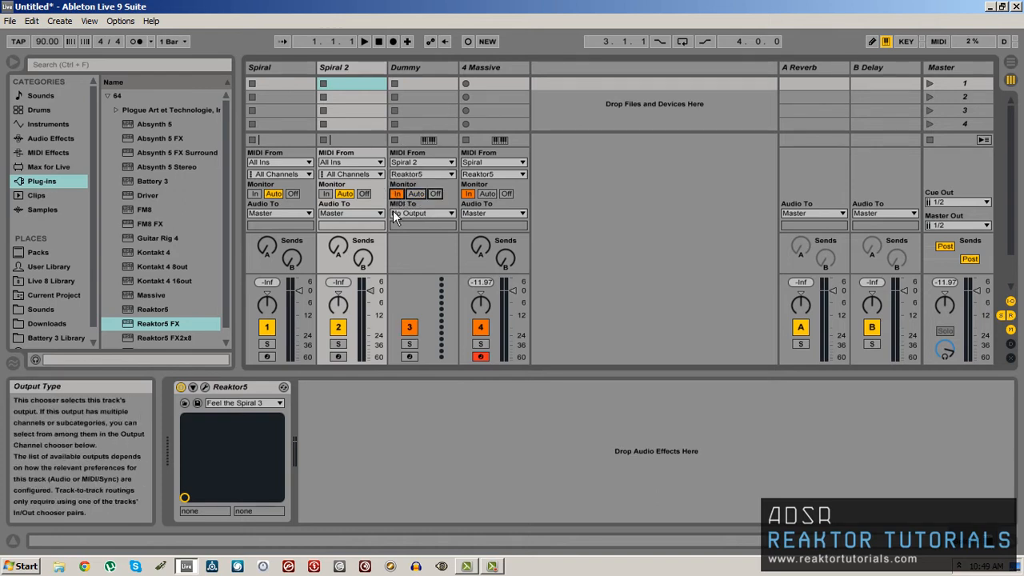
{"action": "left_click", "coordinate": [408, 67]}
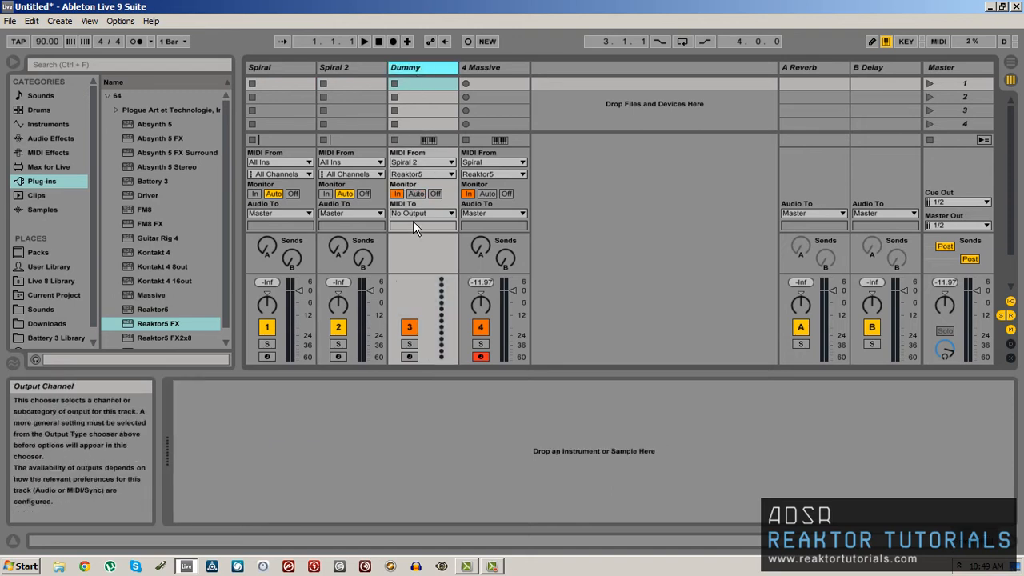
{"action": "left_click", "coordinate": [422, 213]}
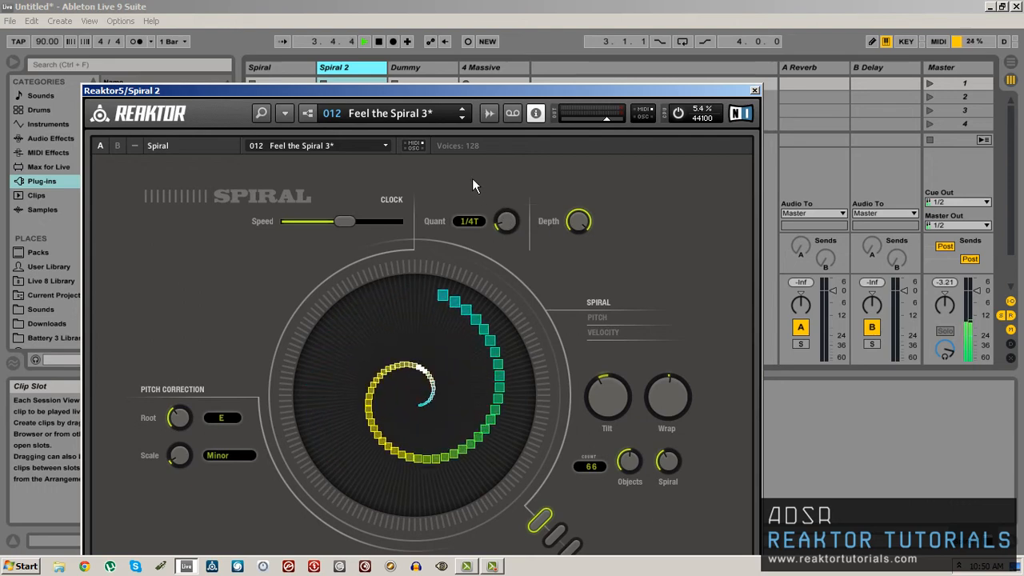
Close the Spiral 2 Reaktor window to return to the Live session view.
{"action": "left_click", "coordinate": [752, 90]}
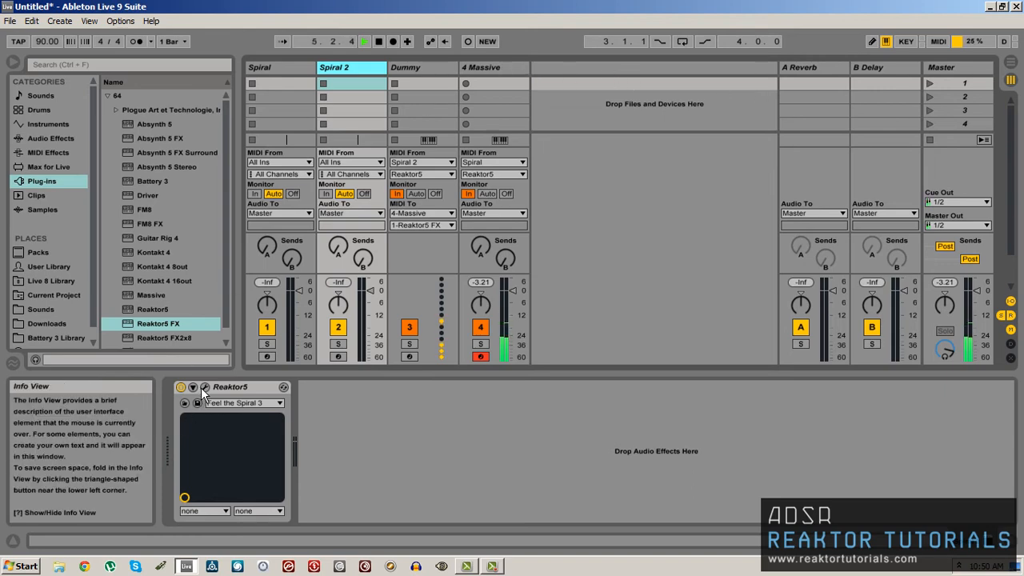
Add a Battery 3 track and load a kit from the Electronic Kits library.
{"action": "left_click", "coordinate": [422, 67]}
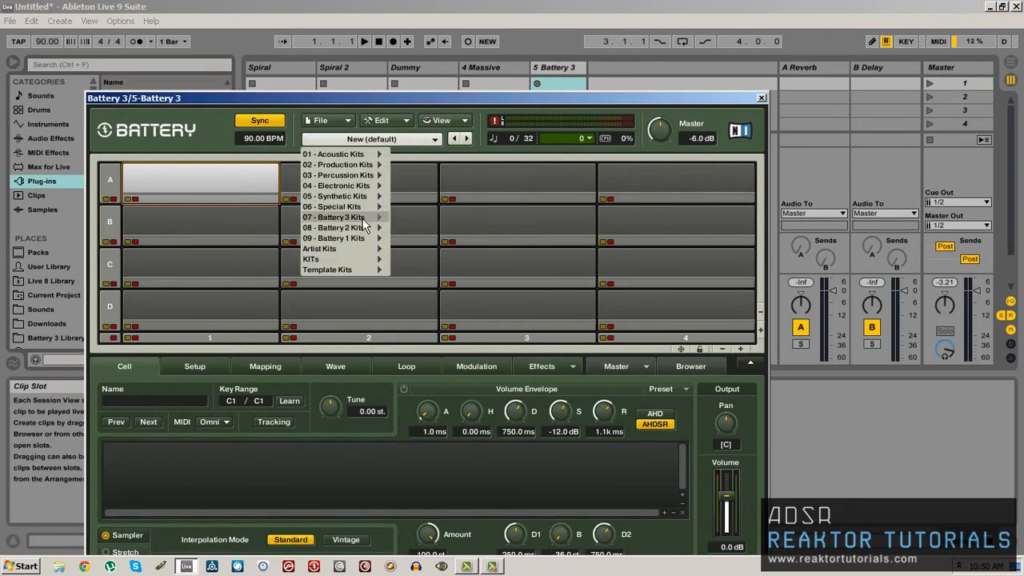
{"action": "mouse_move", "coordinate": [336, 186]}
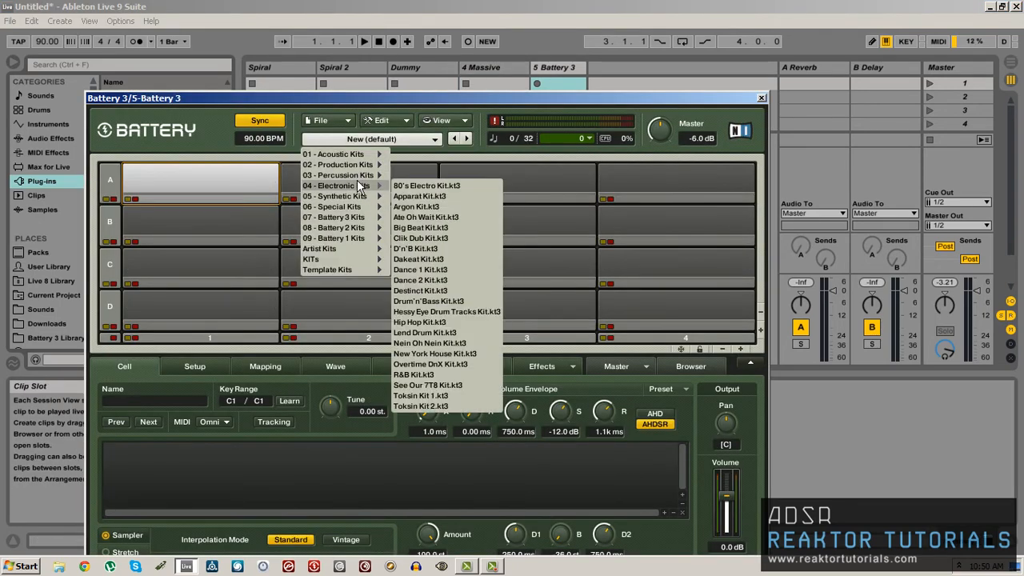
{"action": "left_click", "coordinate": [419, 237]}
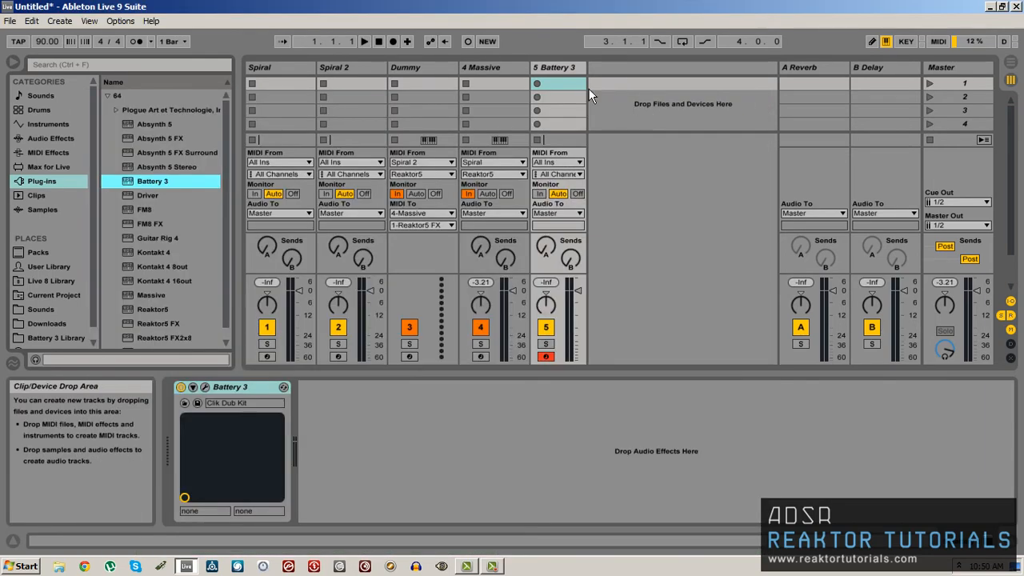
Create an empty MIDI clip on the Battery track, launch it and draw a drum hit near the bar's end.
{"action": "double_click", "coordinate": [556, 84]}
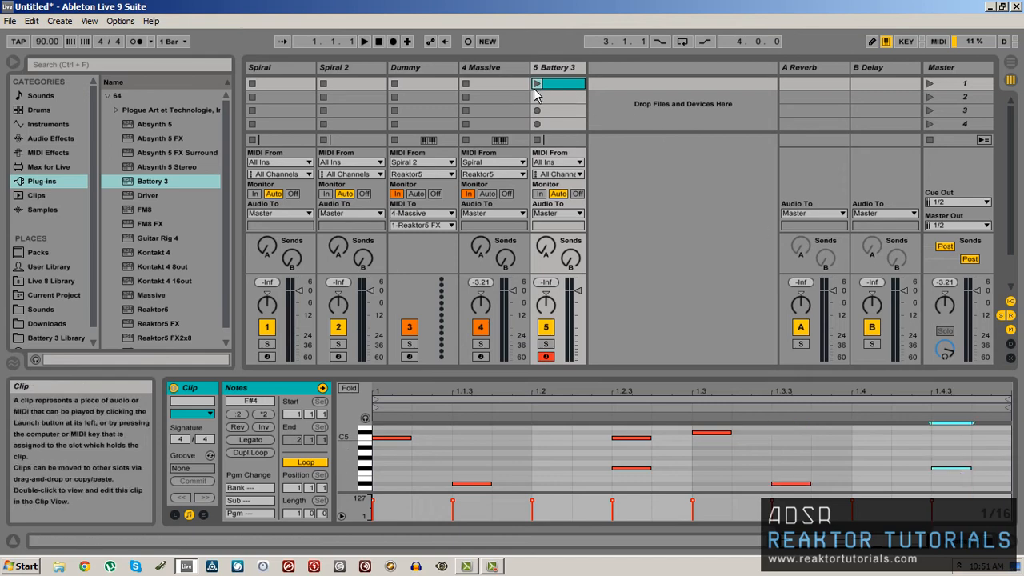
{"action": "left_click", "coordinate": [536, 84]}
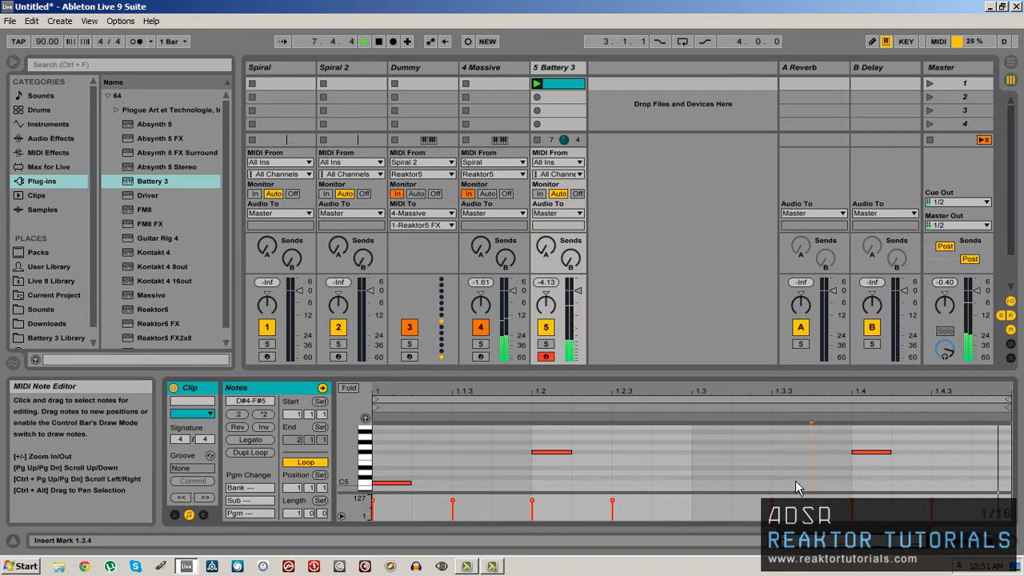
{"action": "left_click", "coordinate": [792, 483]}
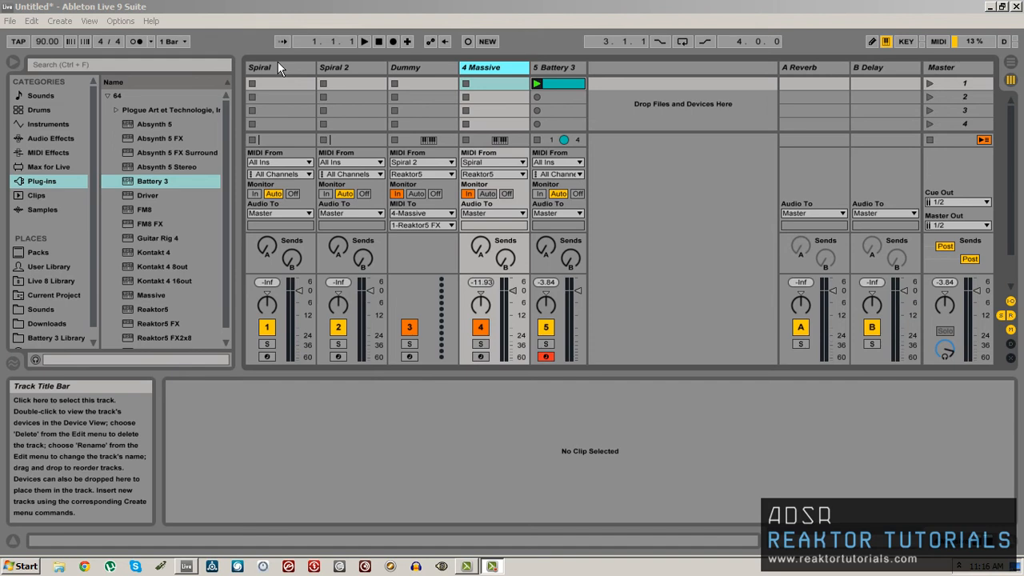
{"action": "double_click", "coordinate": [259, 67]}
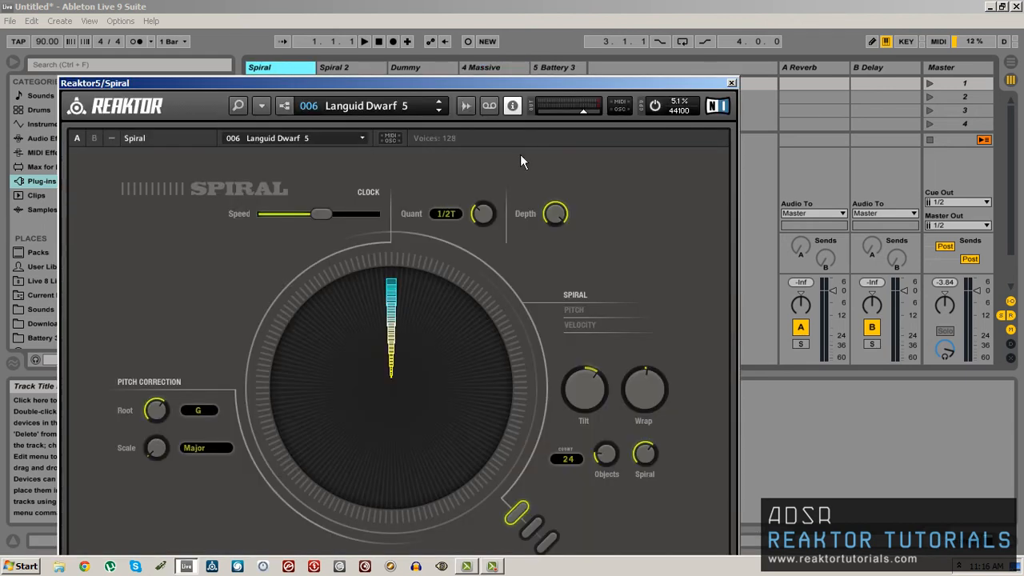
{"action": "mouse_move", "coordinate": [714, 88]}
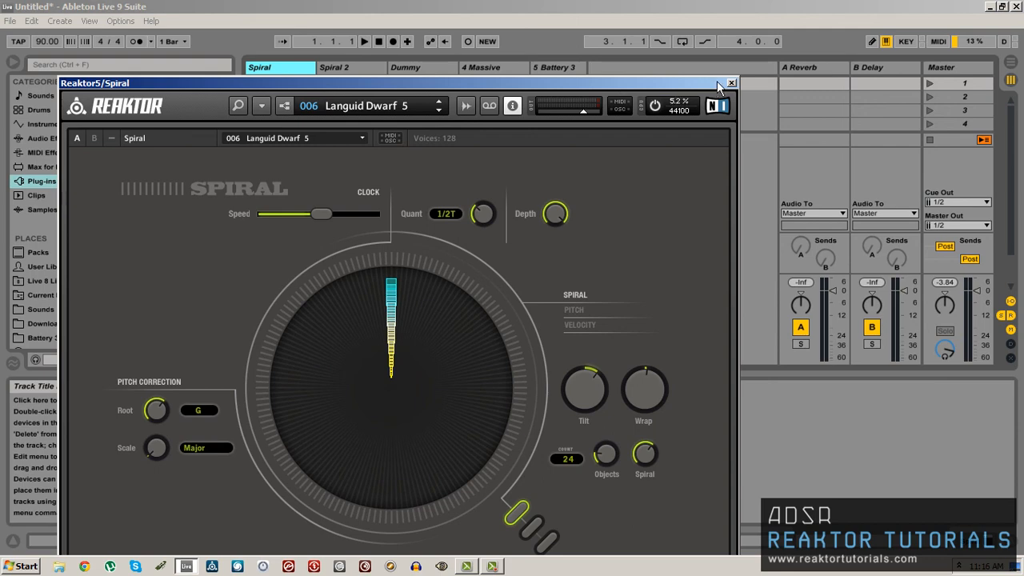
{"action": "left_click", "coordinate": [729, 83]}
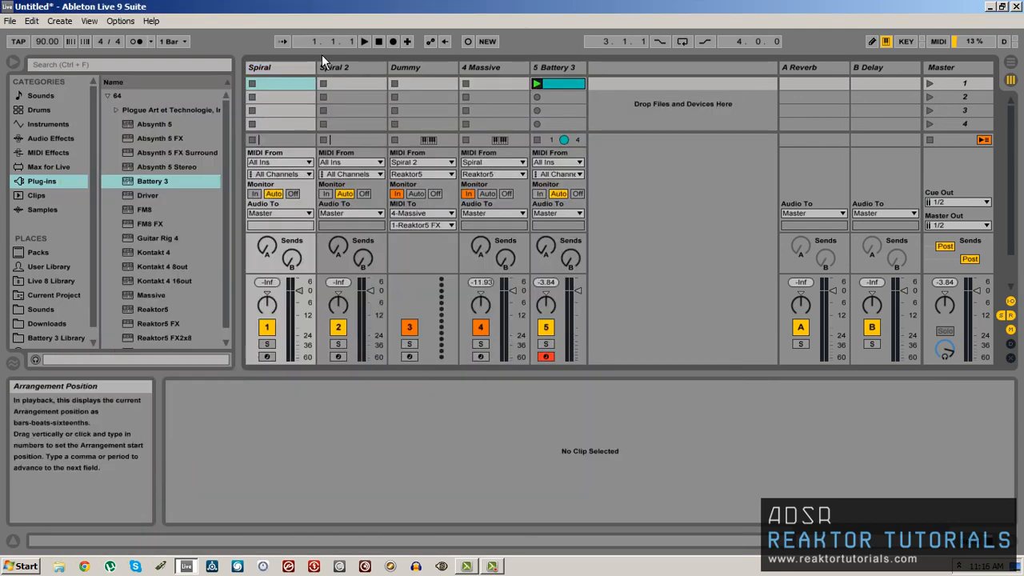
{"action": "left_click", "coordinate": [352, 67]}
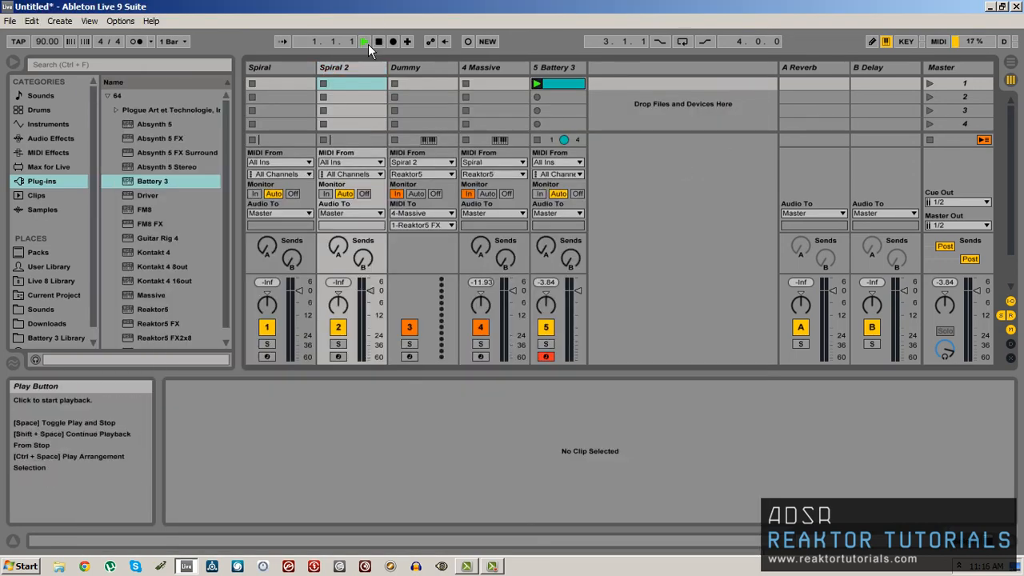
{"action": "left_click", "coordinate": [364, 41]}
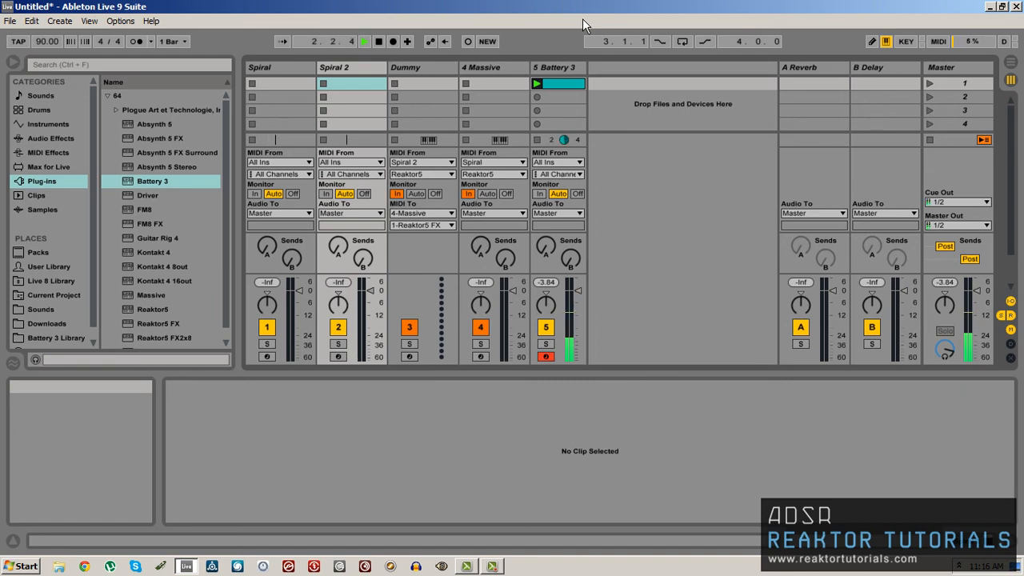
{"action": "mouse_move", "coordinate": [285, 98]}
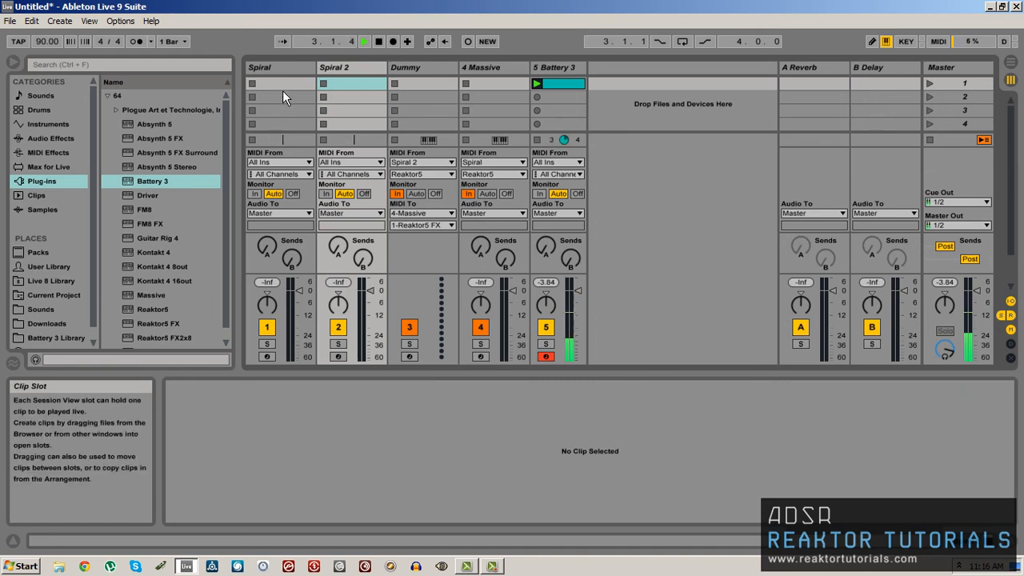
{"action": "left_click", "coordinate": [352, 67]}
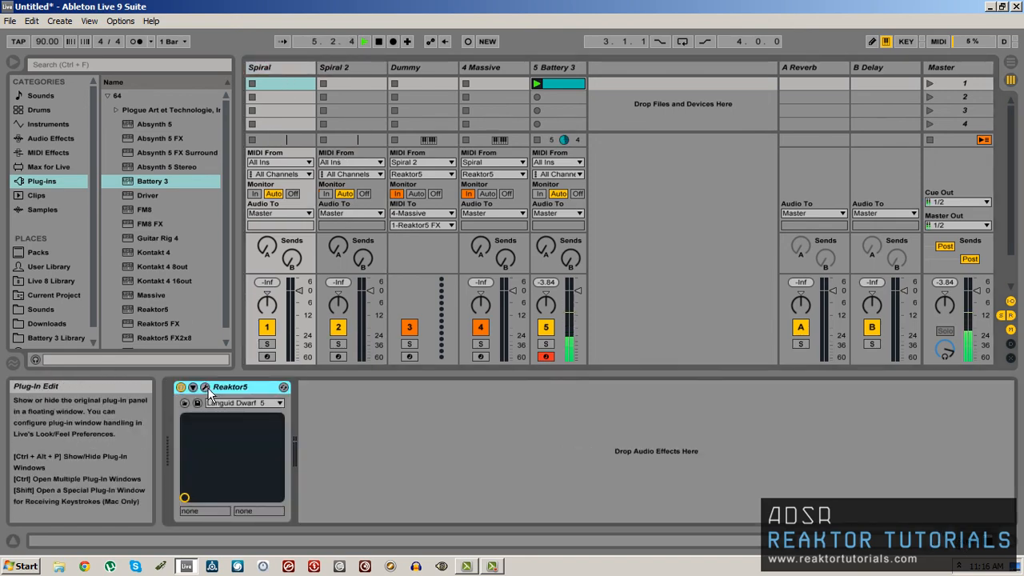
{"action": "left_click", "coordinate": [205, 387]}
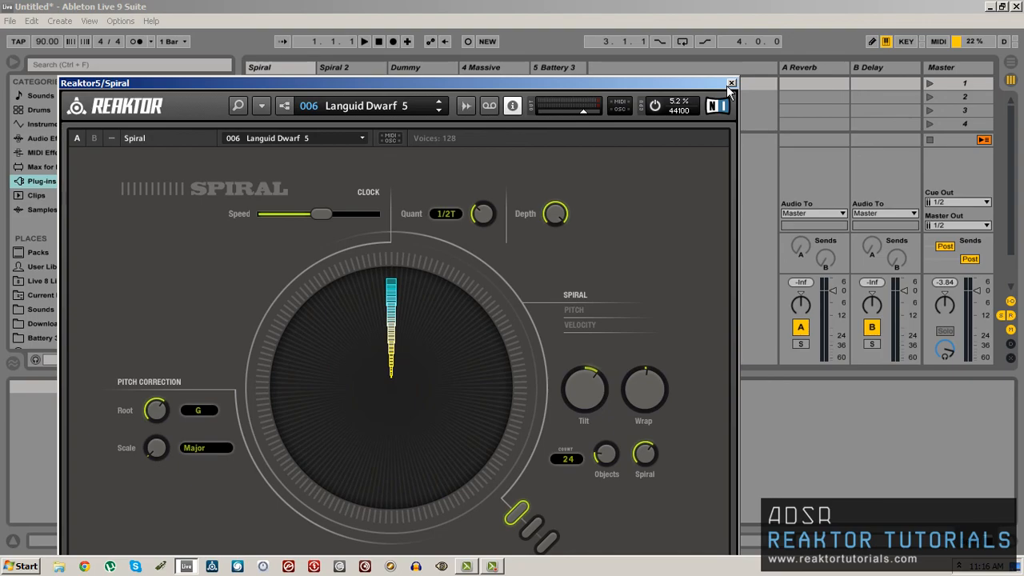
{"action": "left_click", "coordinate": [729, 84]}
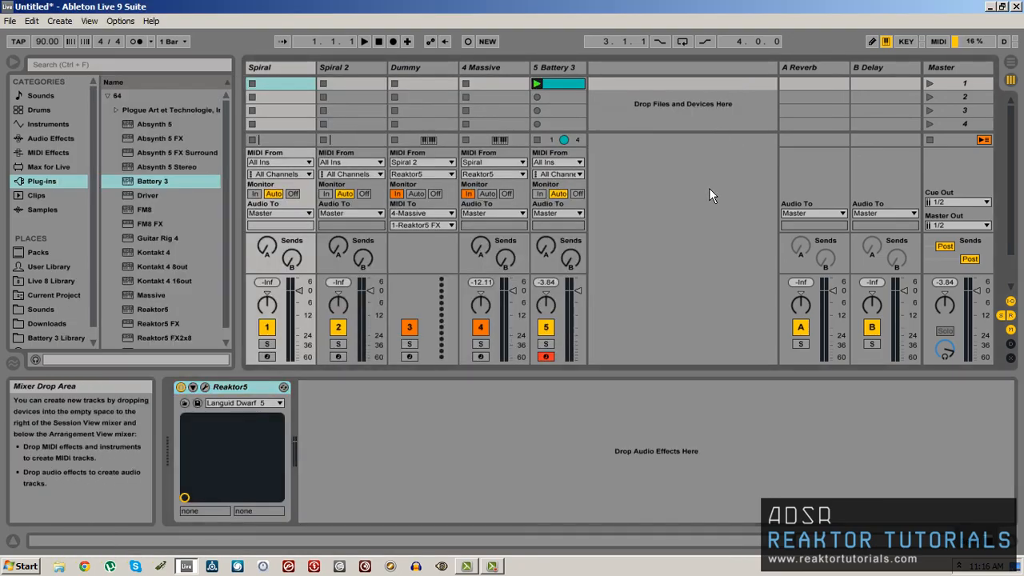